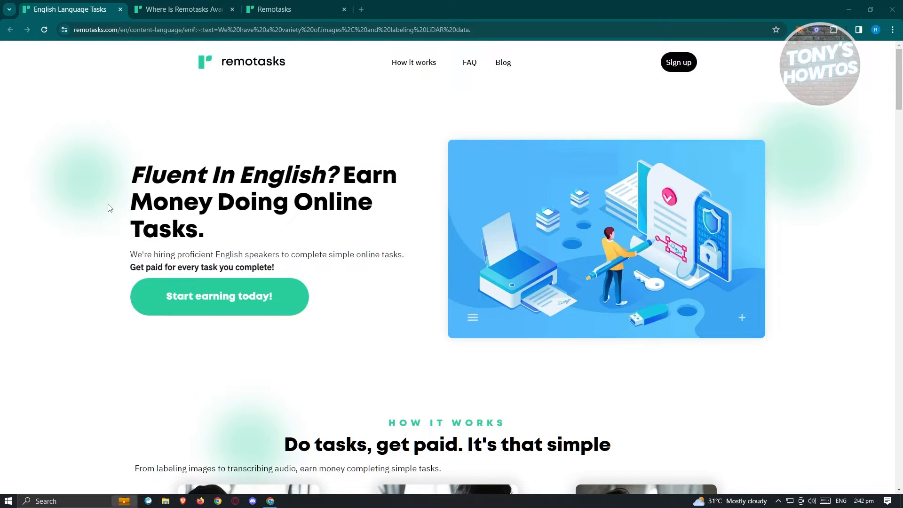
mouse_move(355, 339)
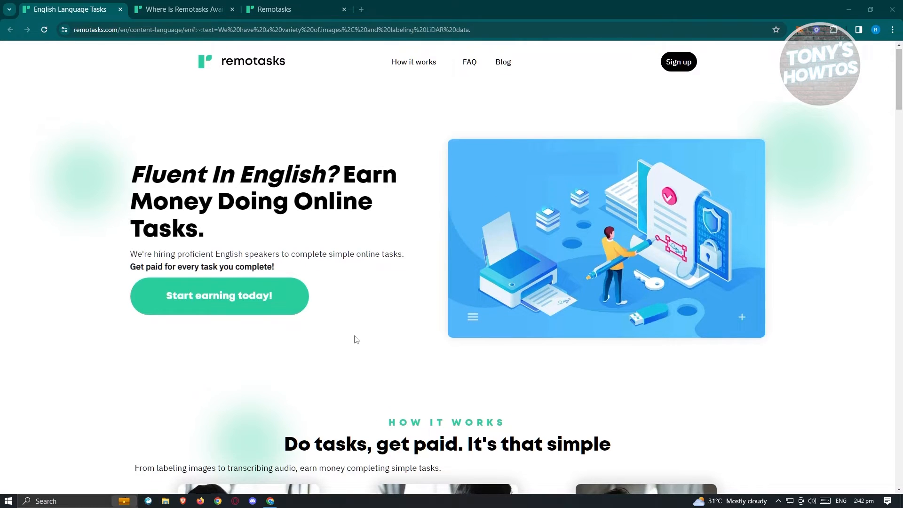
Scroll the English Language Tasks page down to the 'Do tasks, get paid' three-step section
scroll(down, 3)
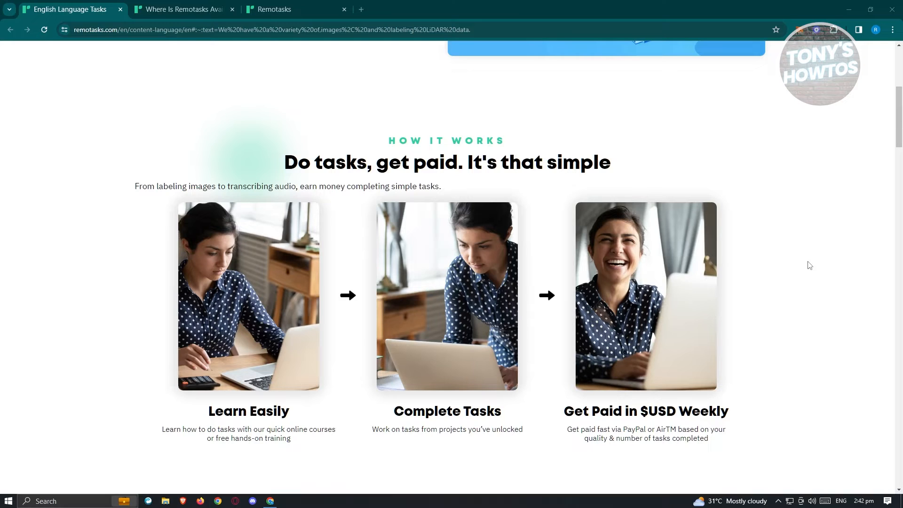
mouse_move(809, 181)
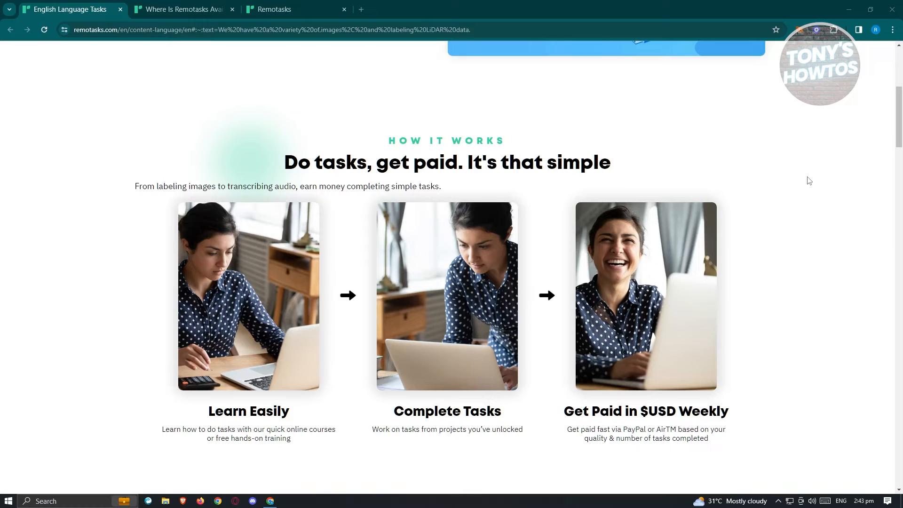
mouse_move(803, 180)
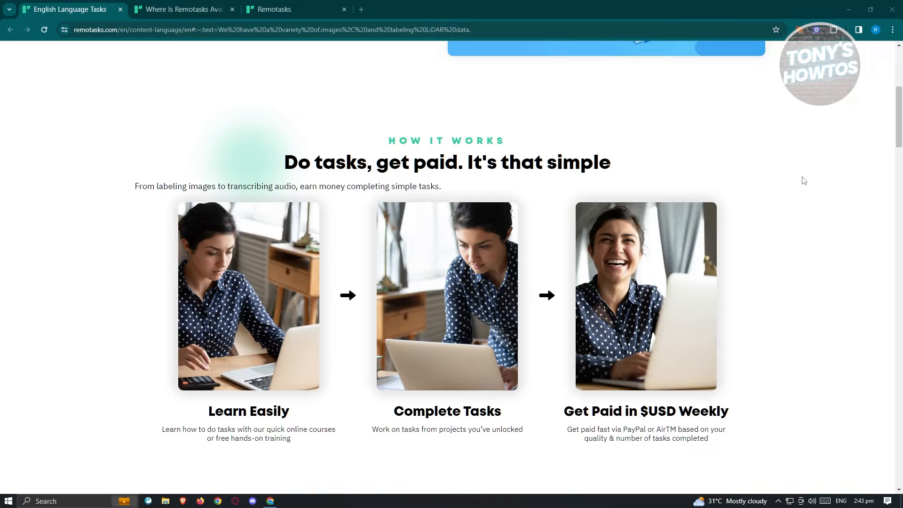
mouse_move(794, 180)
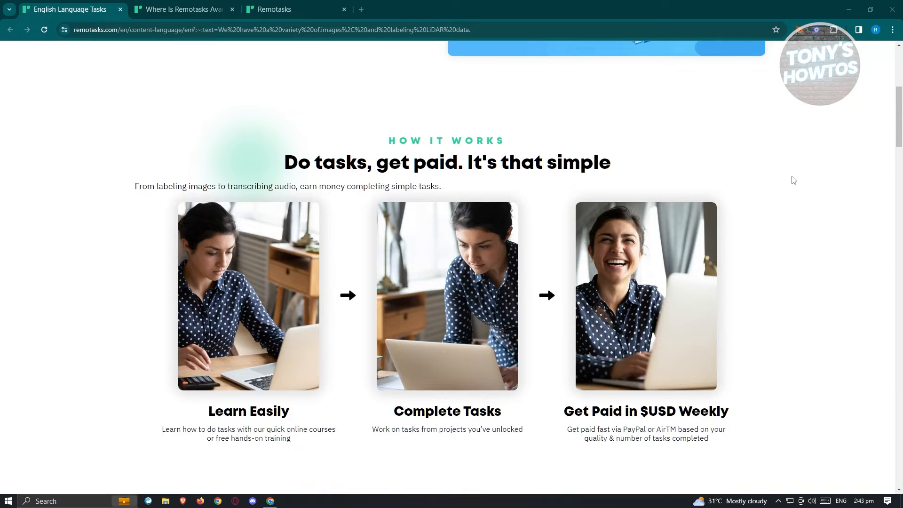
Scroll past Flexible Schedule and Level Up sections down to Make An Impact and the FAQ heading
scroll(down, 3)
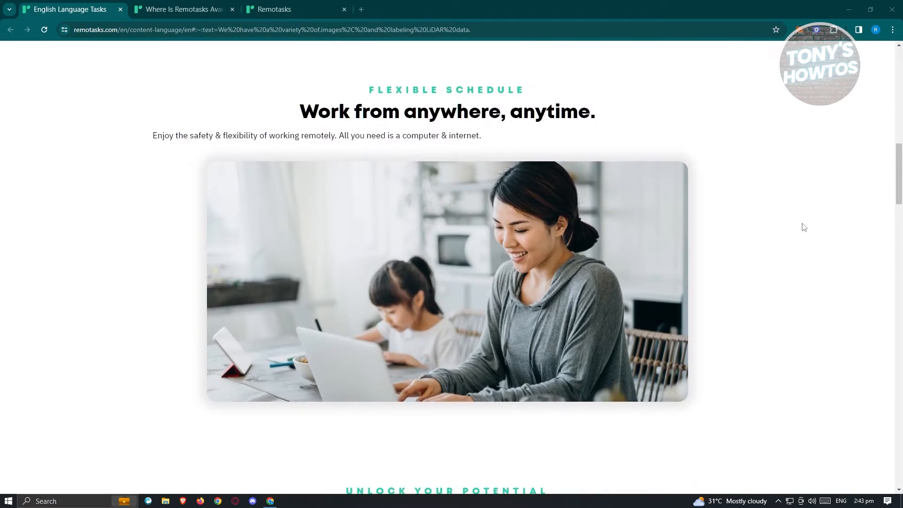
mouse_move(820, 234)
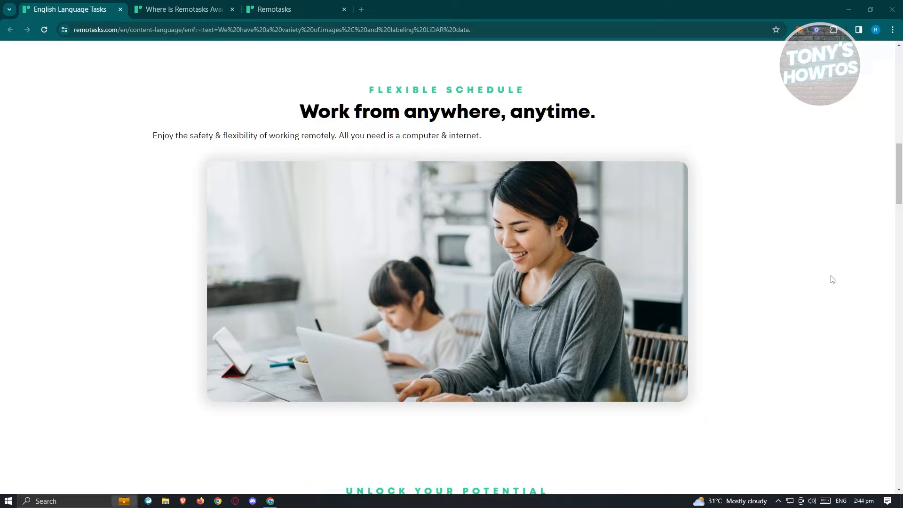
scroll(down, 3)
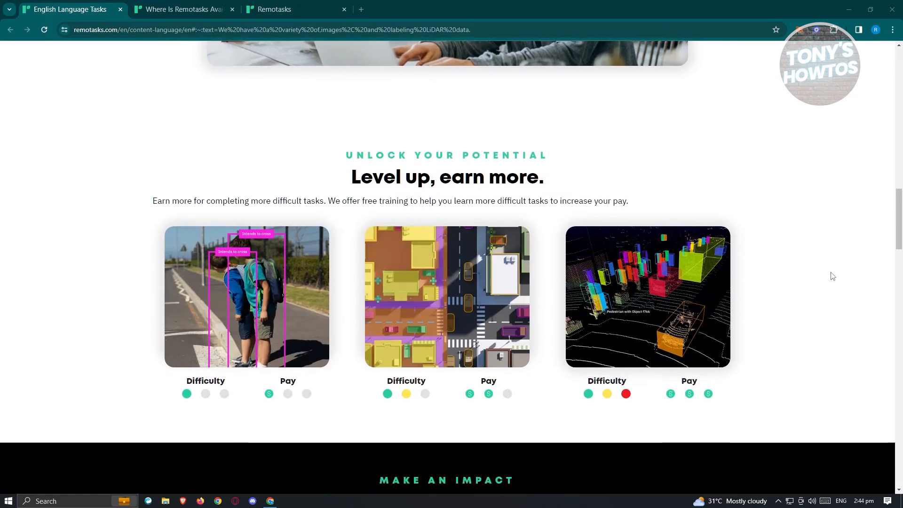
scroll(down, 3)
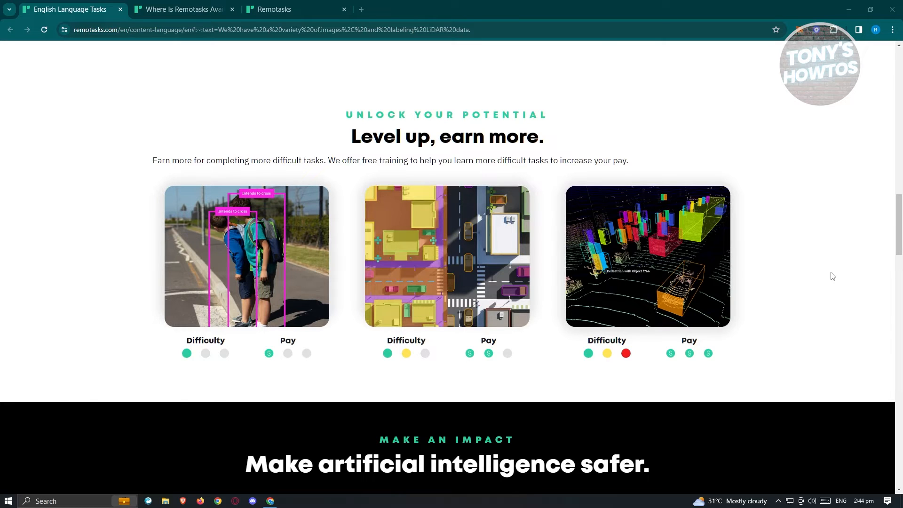
mouse_move(245, 310)
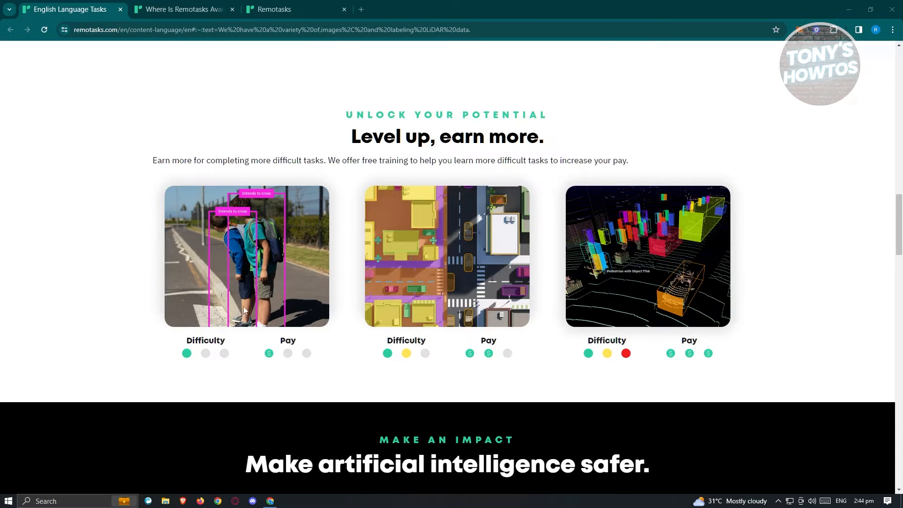
mouse_move(472, 261)
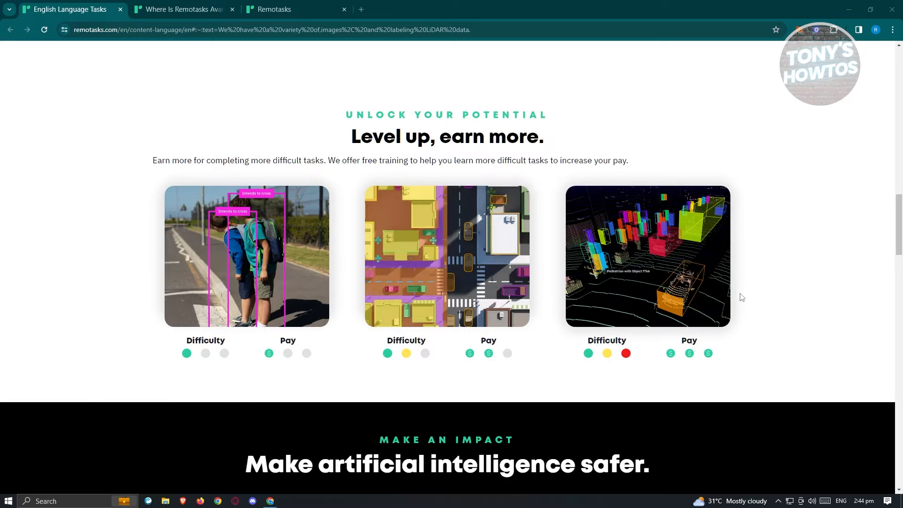
scroll(down, 3)
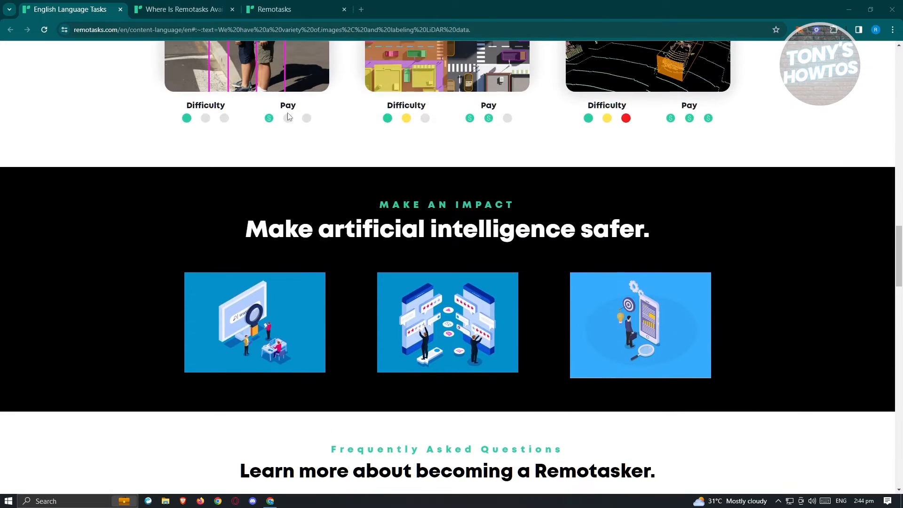
Switch to the 'Where Is Remotasks Available' tab and read the country list down to the VPN question
click(181, 10)
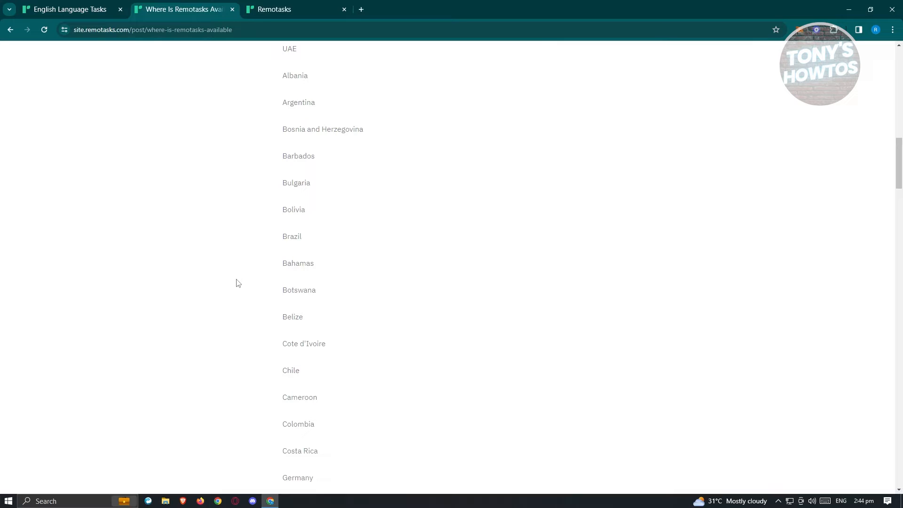
scroll(up, 3)
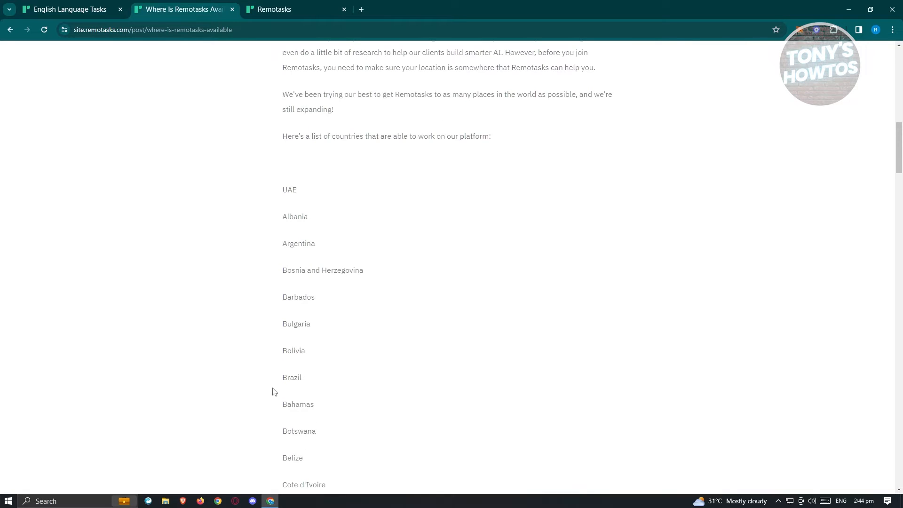
scroll(down, 3)
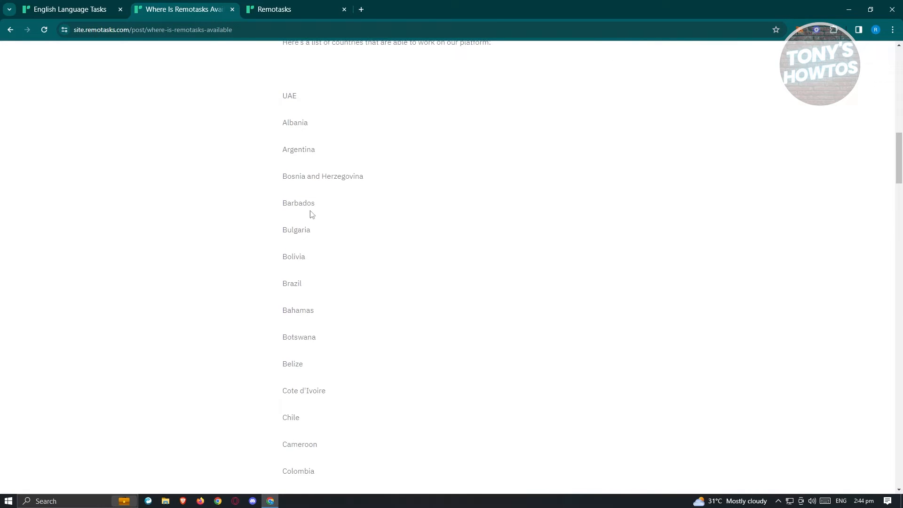
scroll(down, 3)
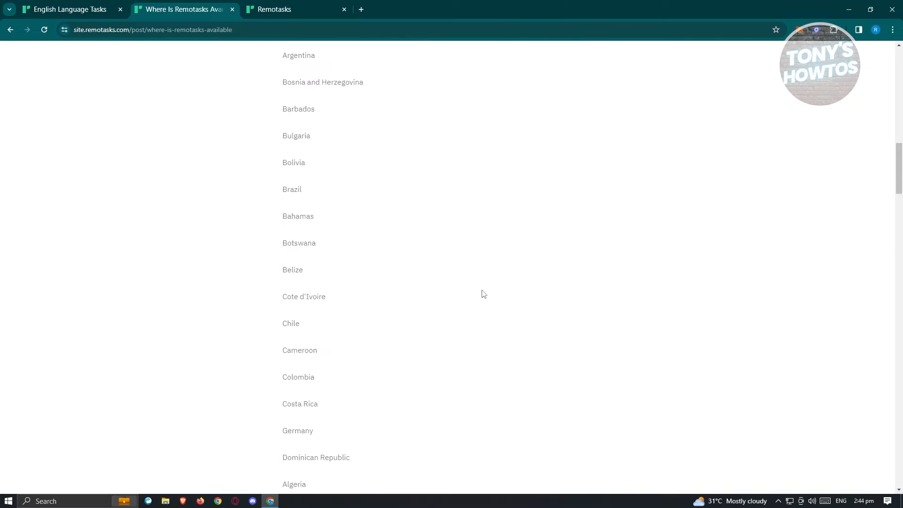
scroll(down, 3)
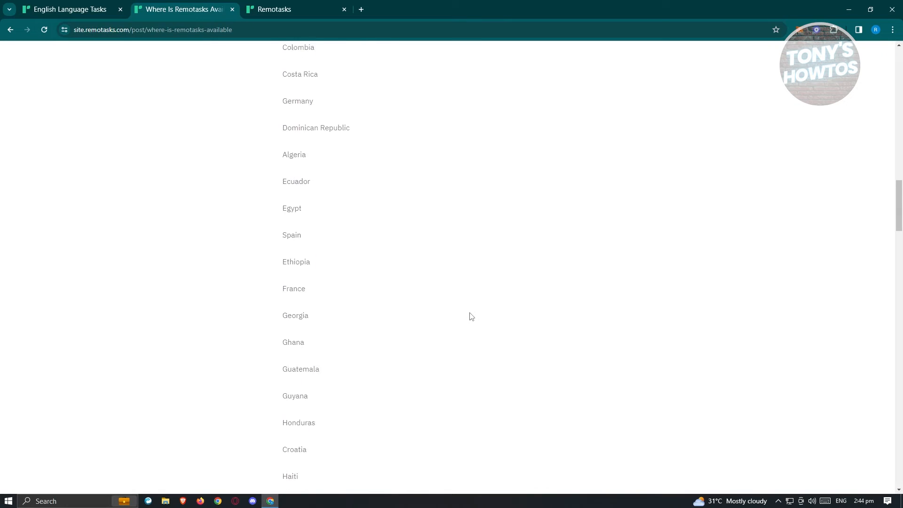
scroll(down, 3)
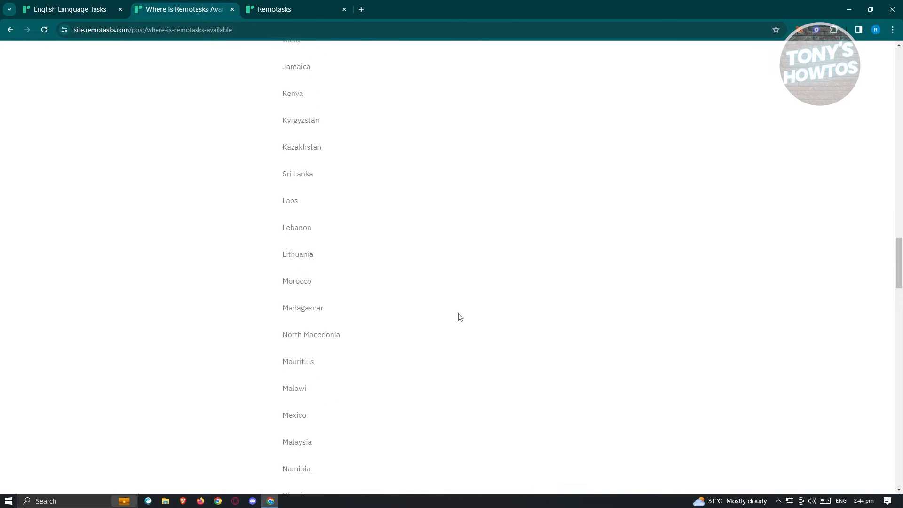
scroll(down, 3)
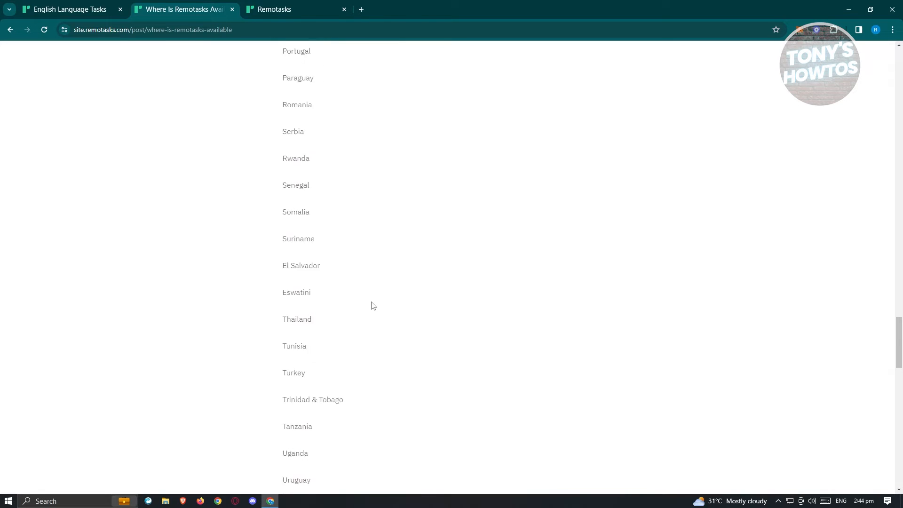
scroll(down, 3)
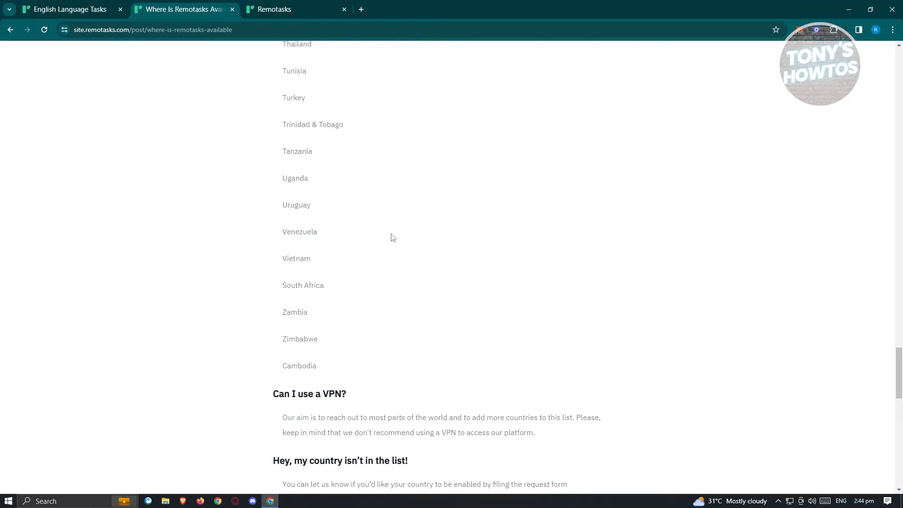
scroll(up, 3)
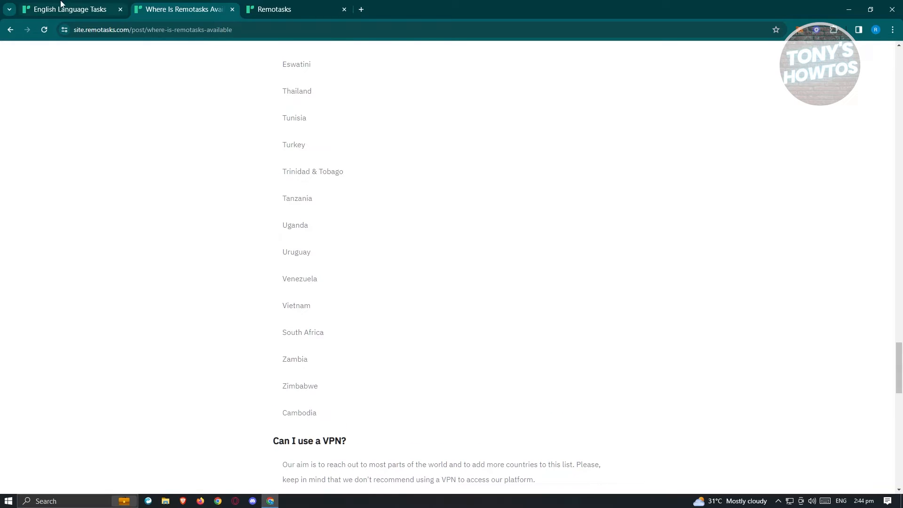
click(70, 10)
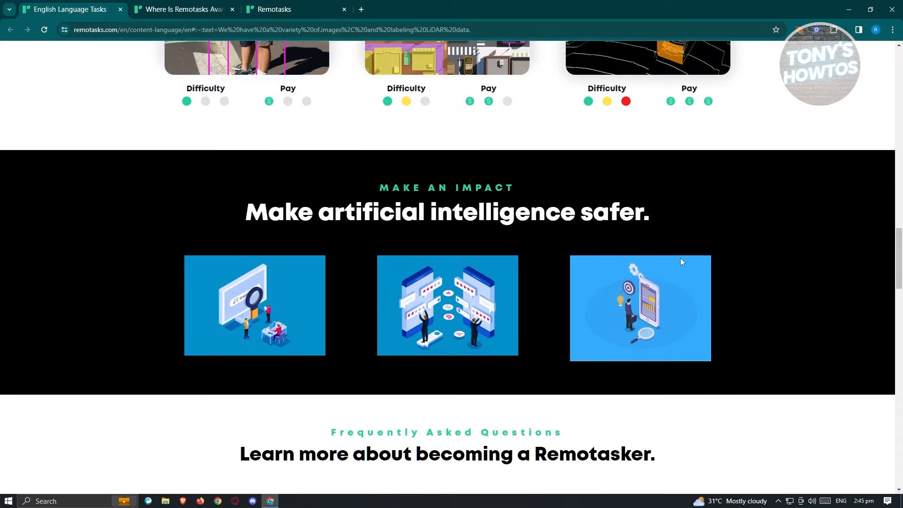
scroll(down, 3)
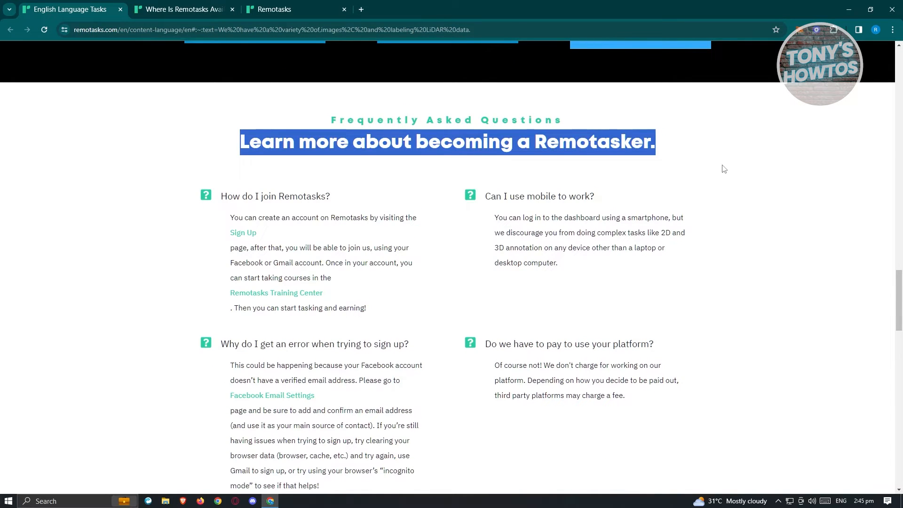
scroll(down, 3)
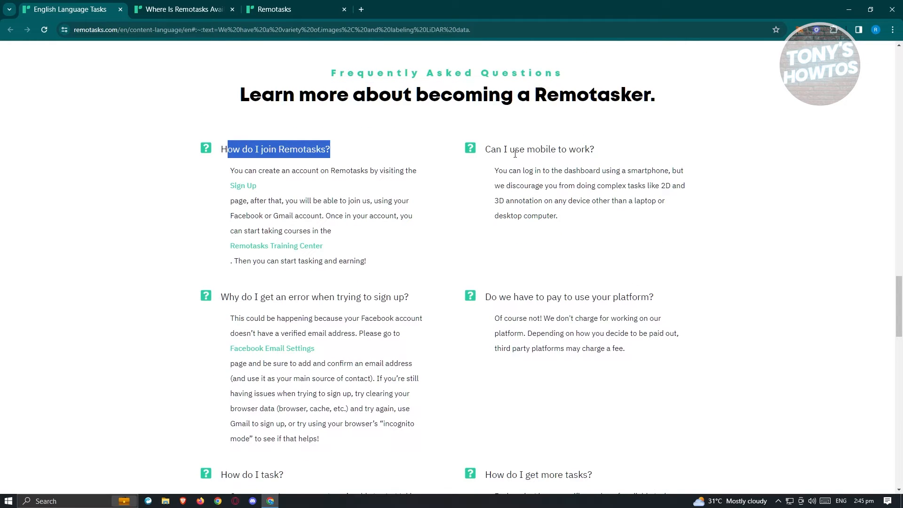
scroll(down, 3)
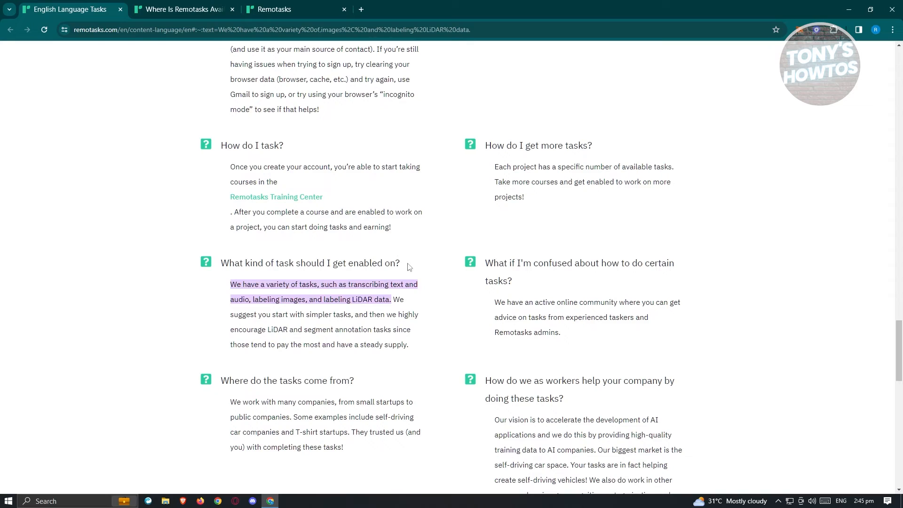
scroll(down, 3)
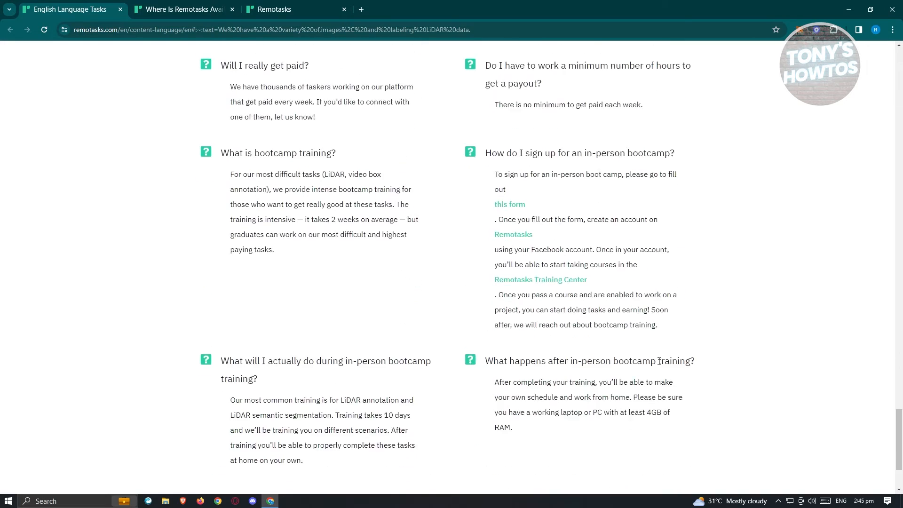
scroll(down, 3)
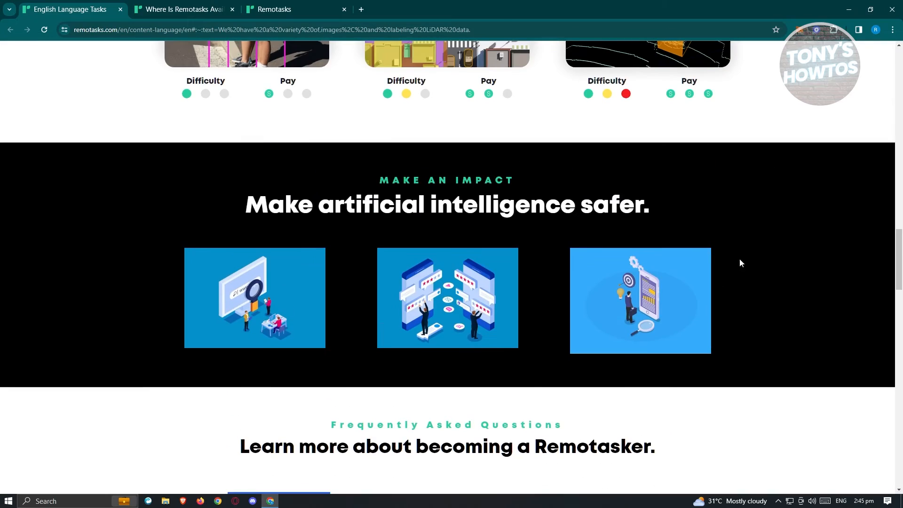
scroll(up, 3)
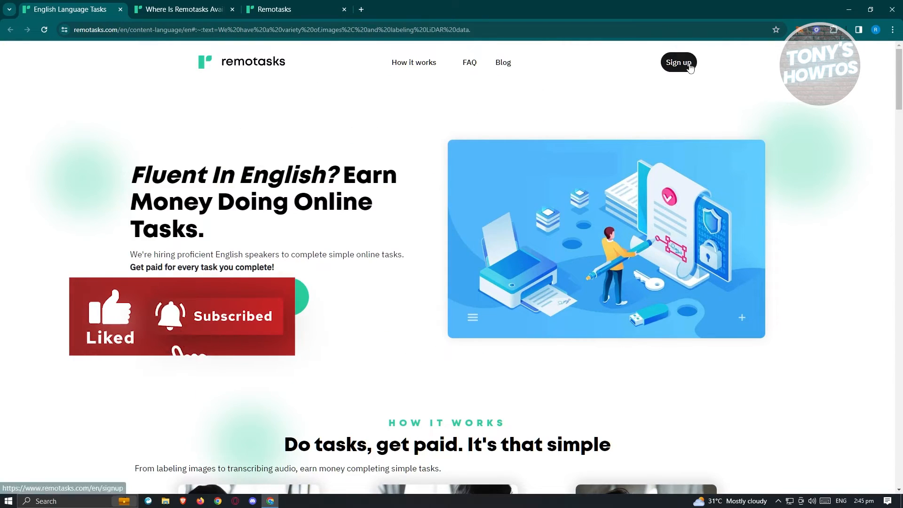
click(679, 62)
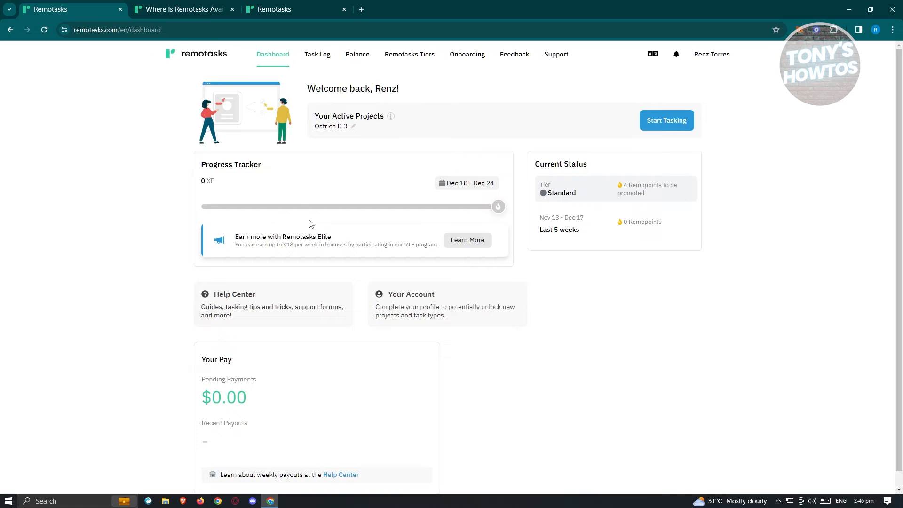
mouse_move(319, 209)
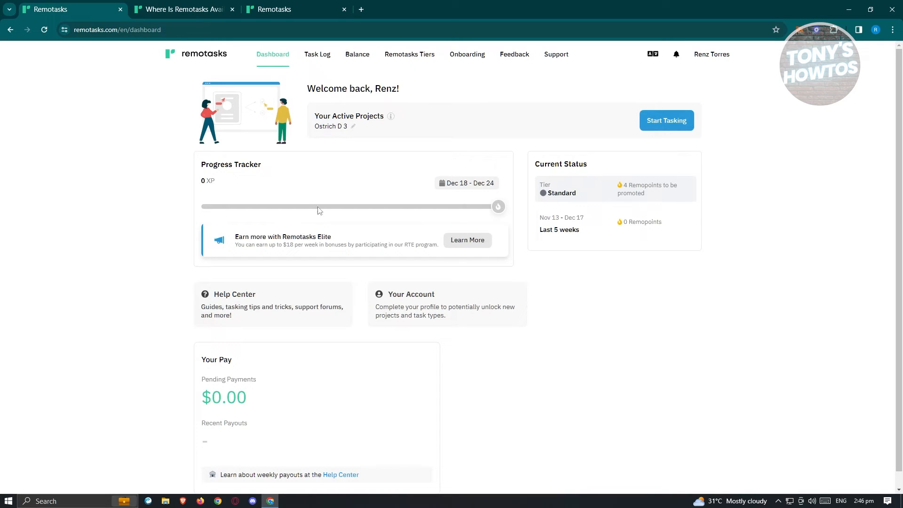
mouse_move(685, 206)
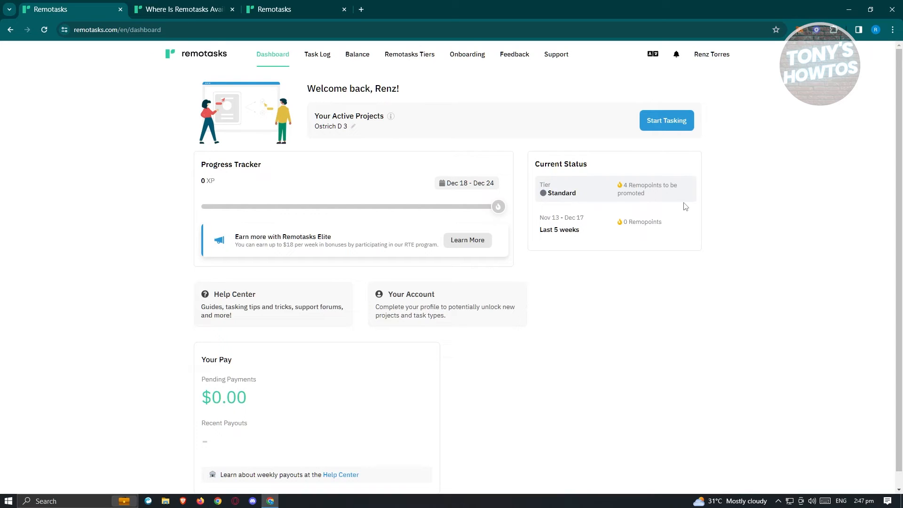
mouse_move(618, 344)
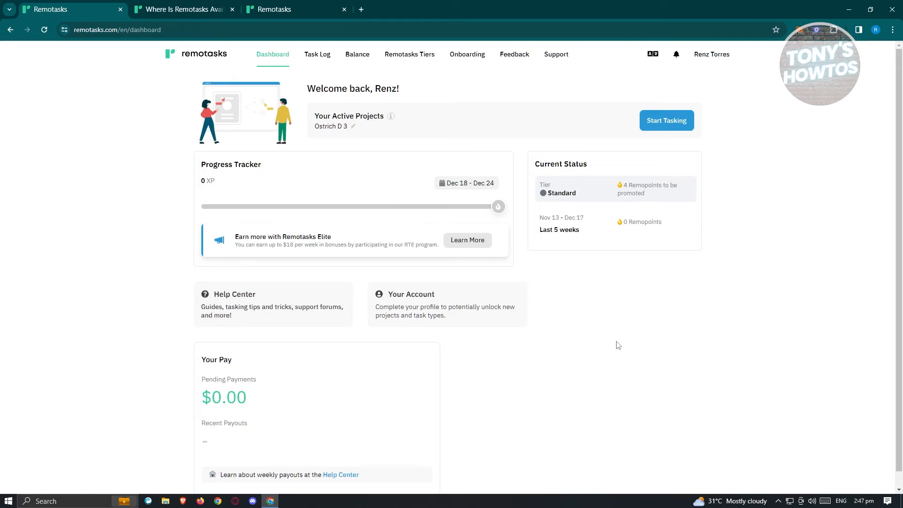
mouse_move(692, 340)
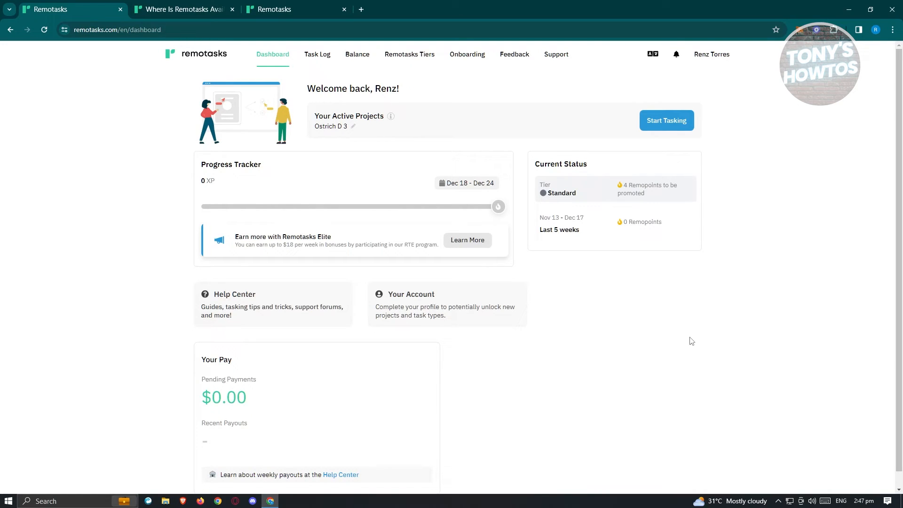
mouse_move(749, 257)
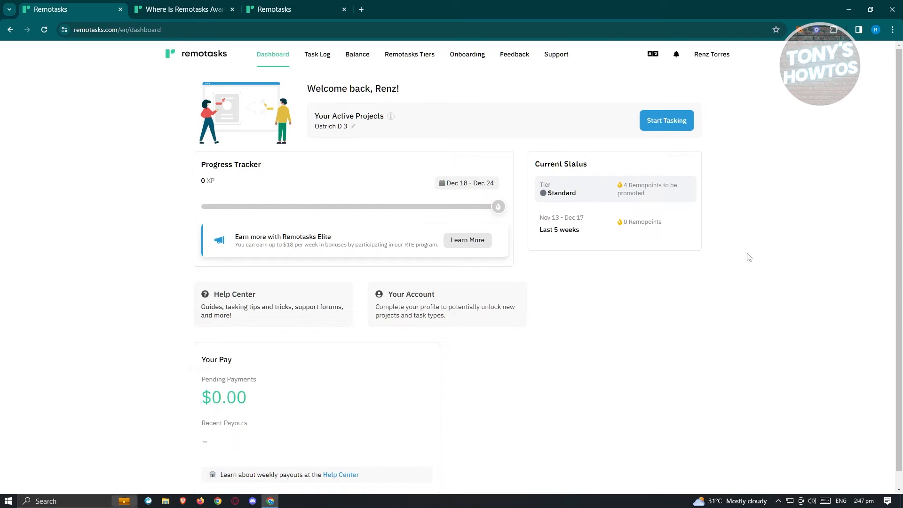
mouse_move(764, 268)
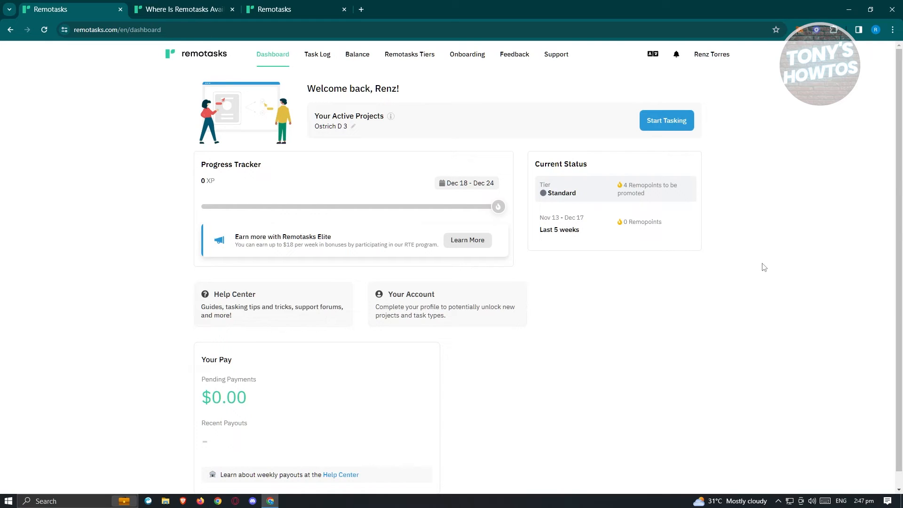
mouse_move(755, 308)
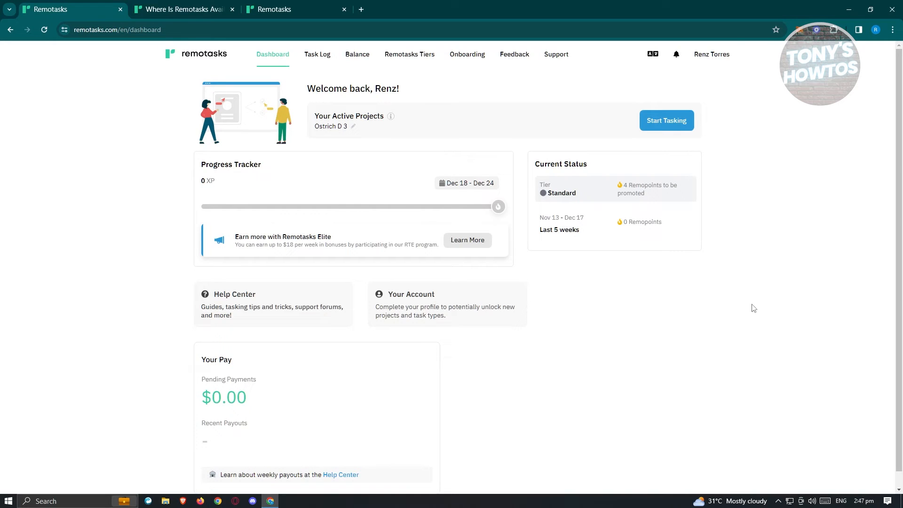
scroll(down, 3)
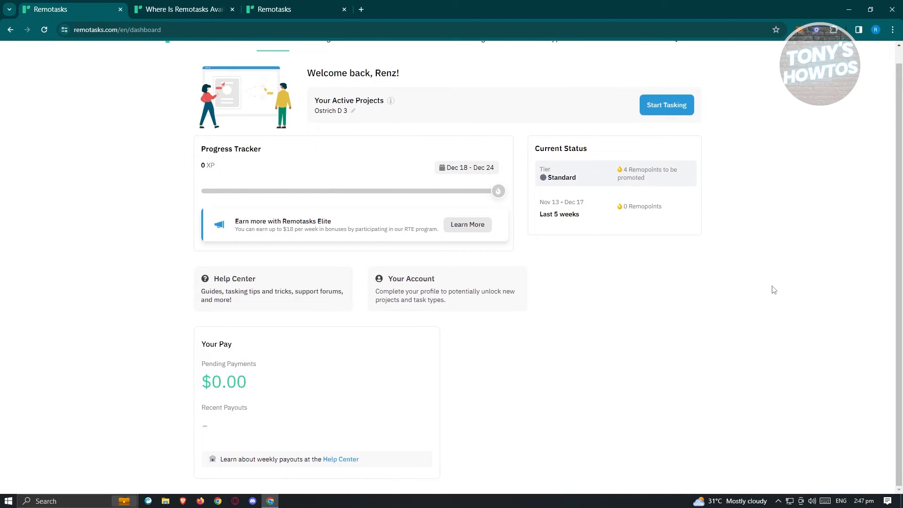
mouse_move(371, 436)
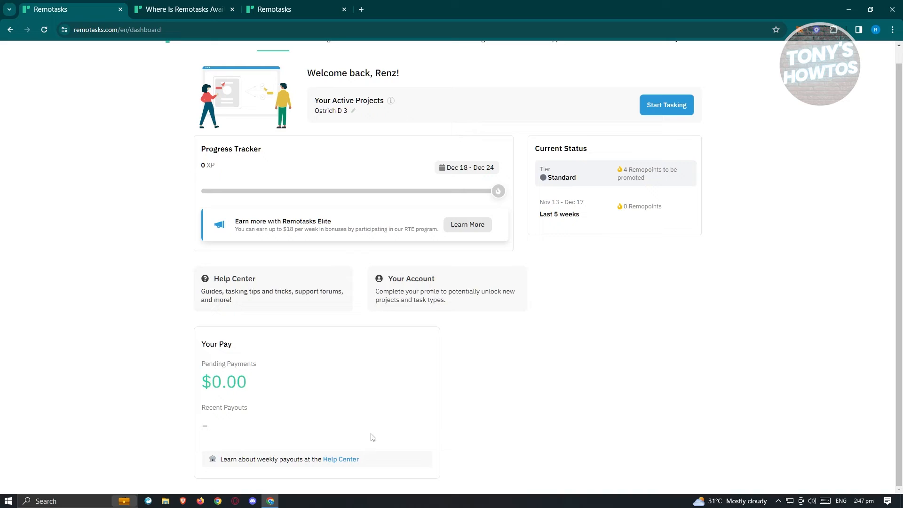
mouse_move(249, 319)
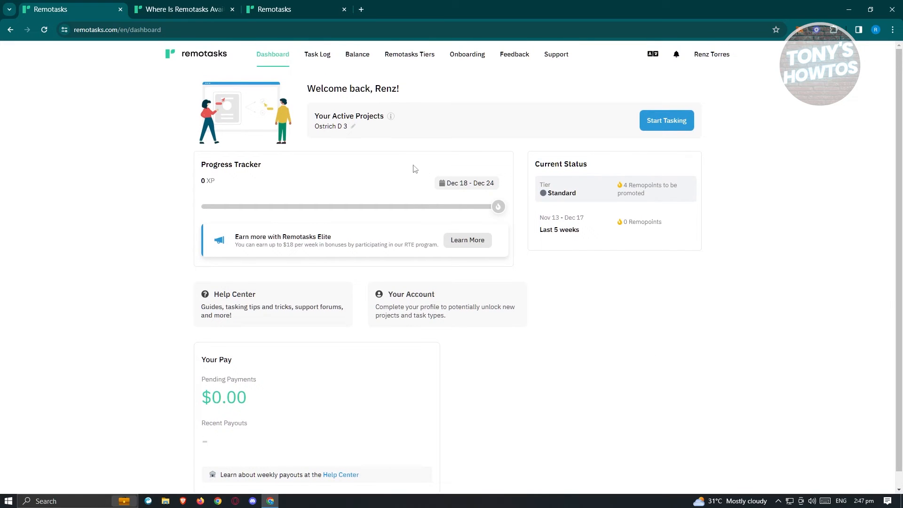
mouse_move(342, 65)
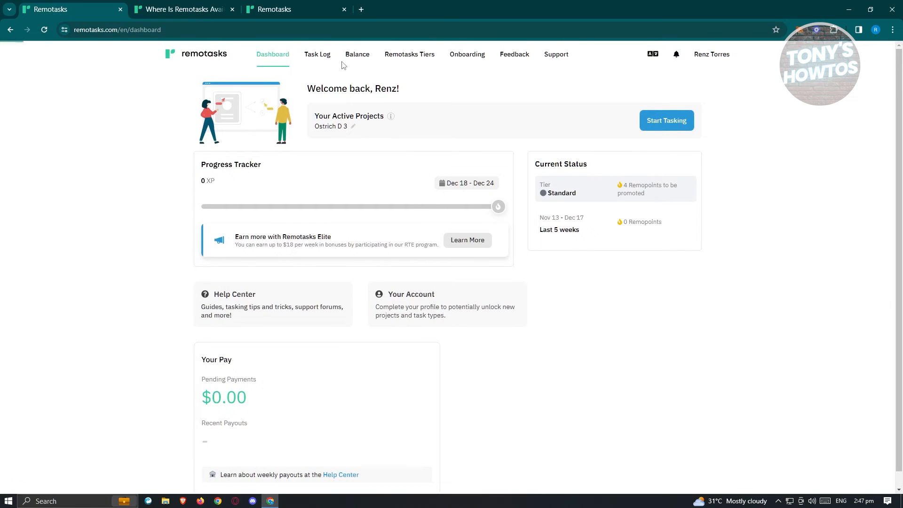
View the Task Log with zero tasks and $0.00 earnings, then the Balance page
click(317, 55)
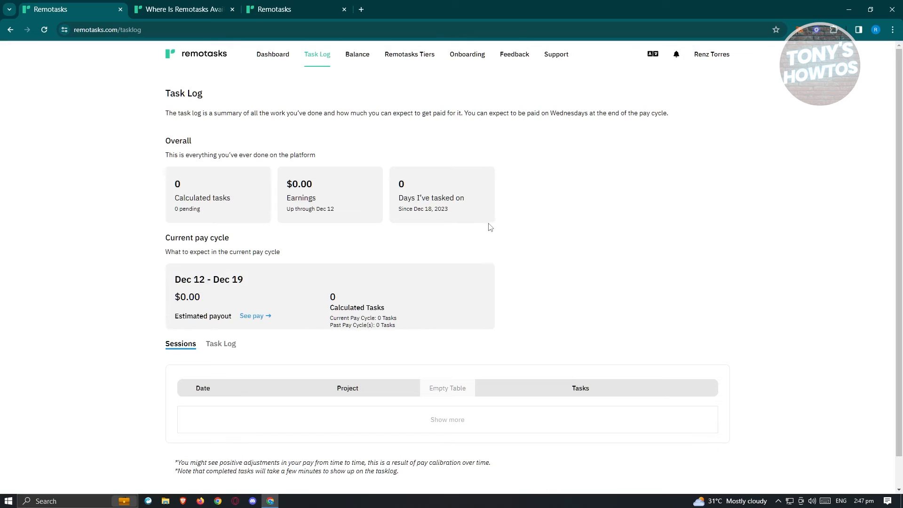
mouse_move(269, 211)
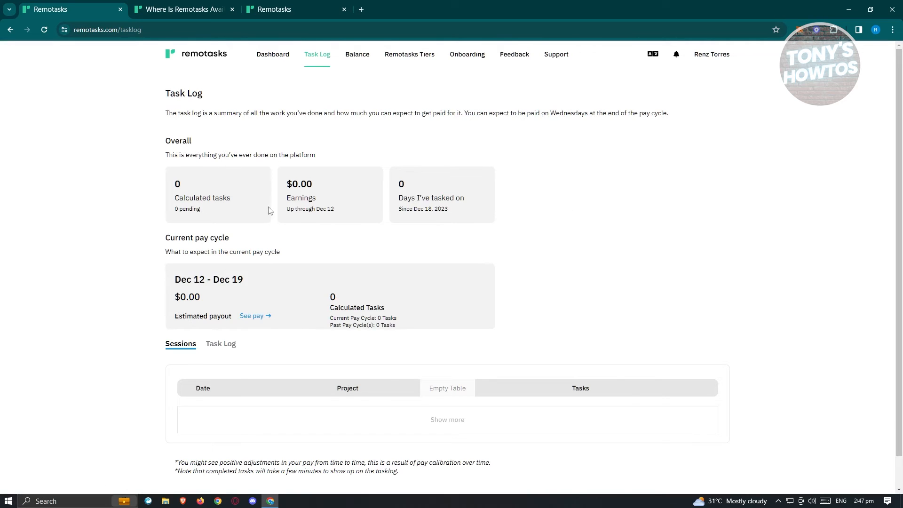
mouse_move(298, 199)
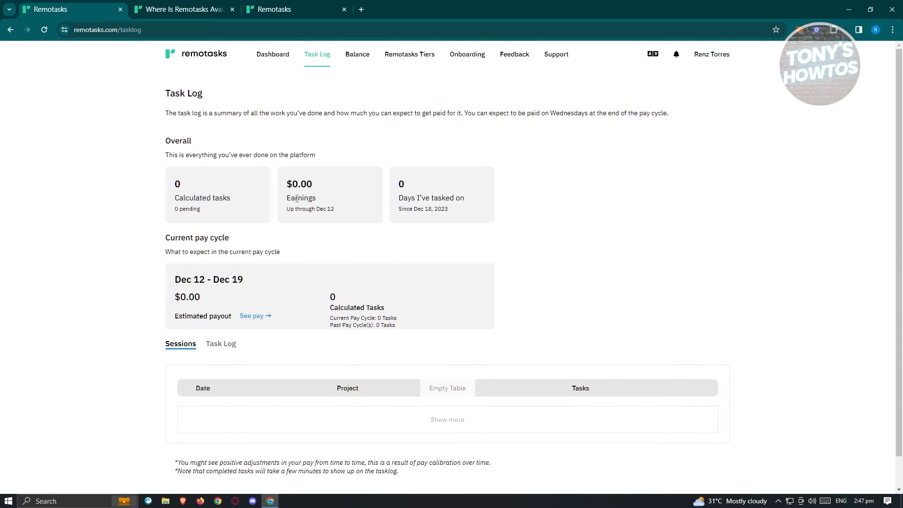
mouse_move(587, 252)
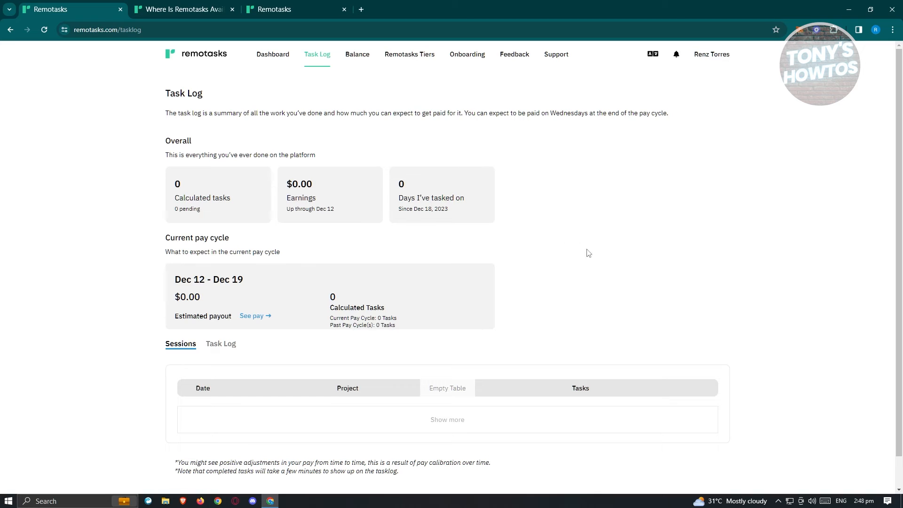
mouse_move(361, 57)
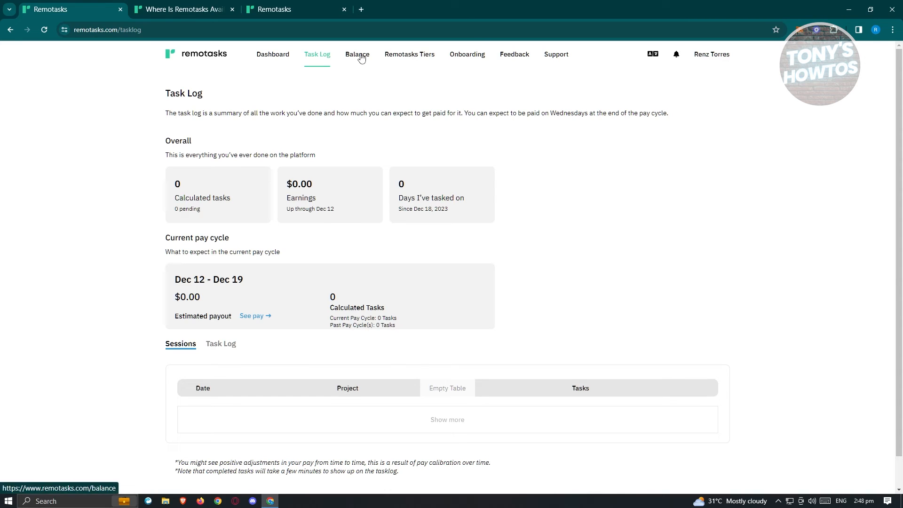
click(358, 55)
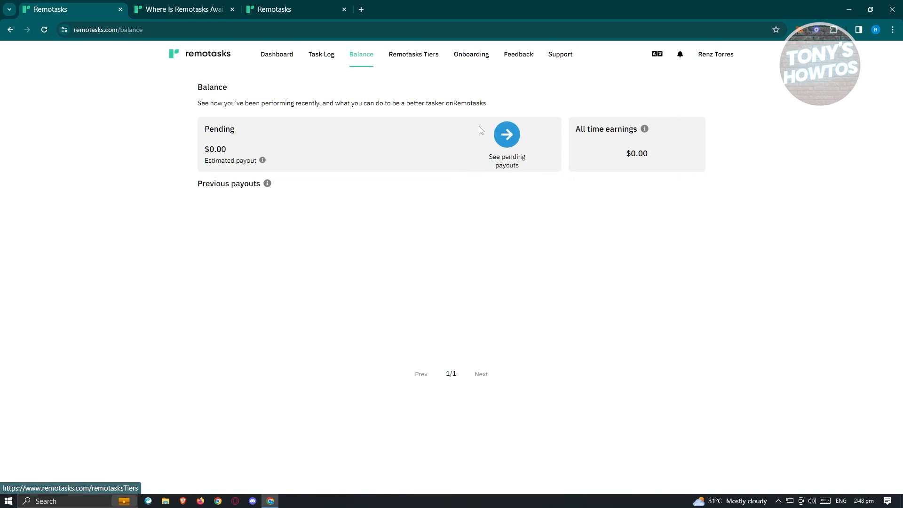
click(414, 54)
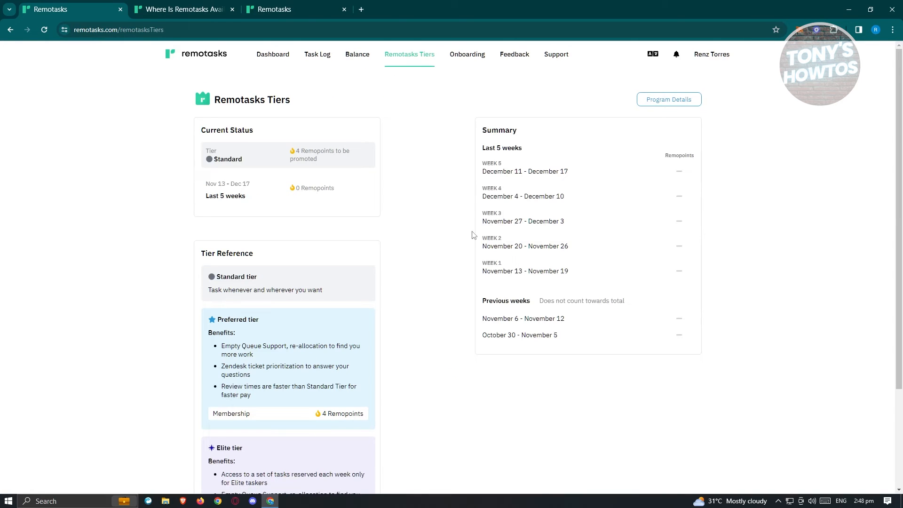
mouse_move(357, 303)
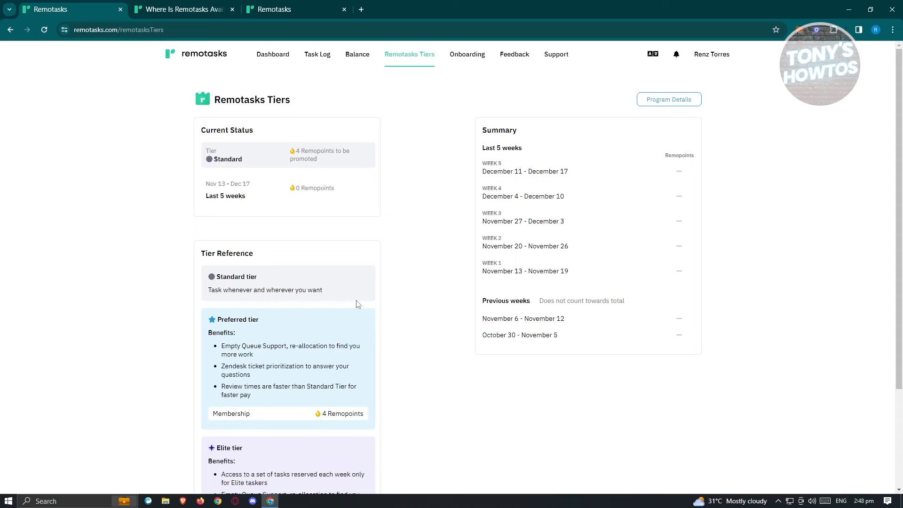
scroll(down, 3)
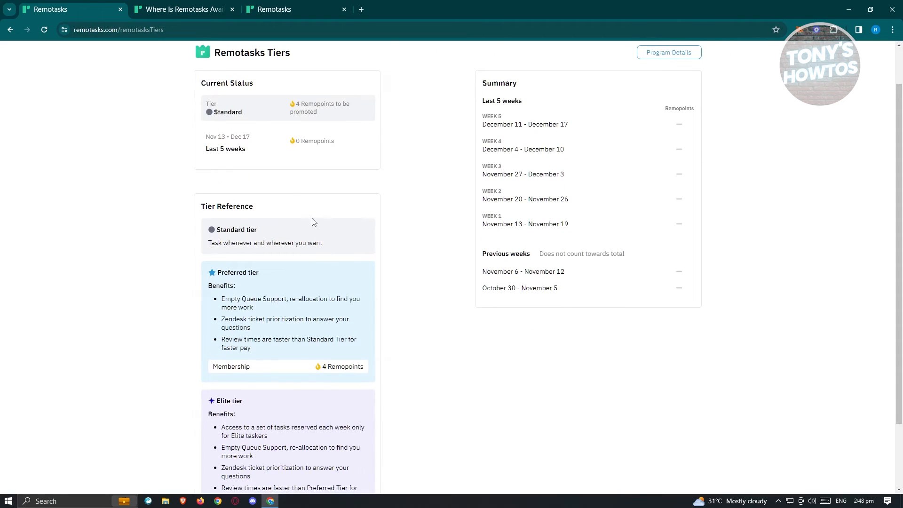
mouse_move(235, 241)
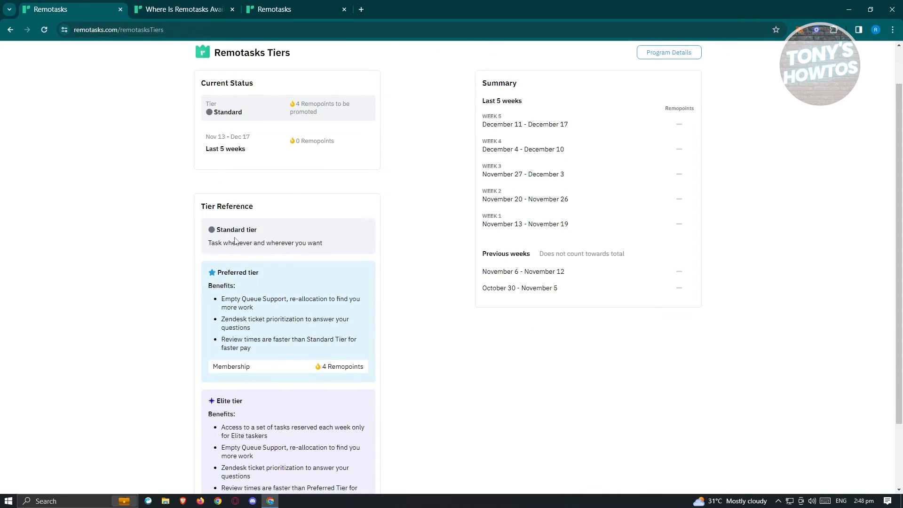
scroll(down, 3)
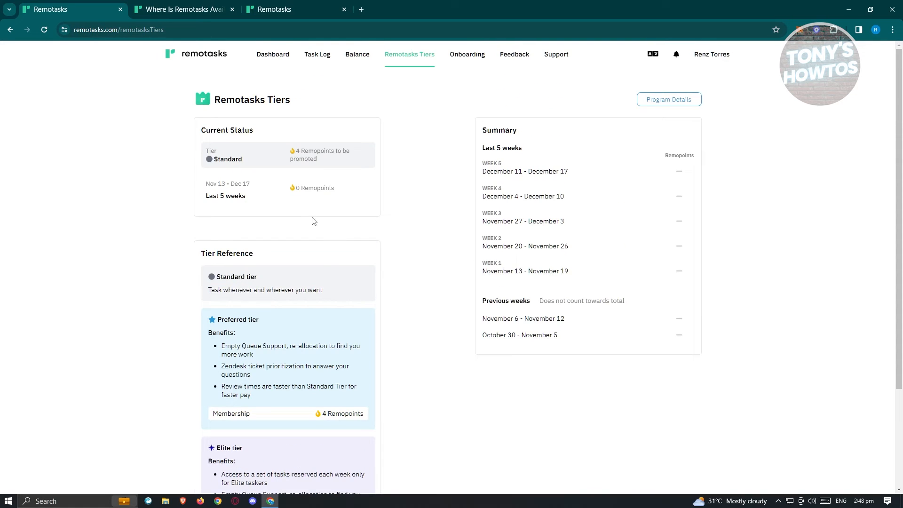
mouse_move(236, 345)
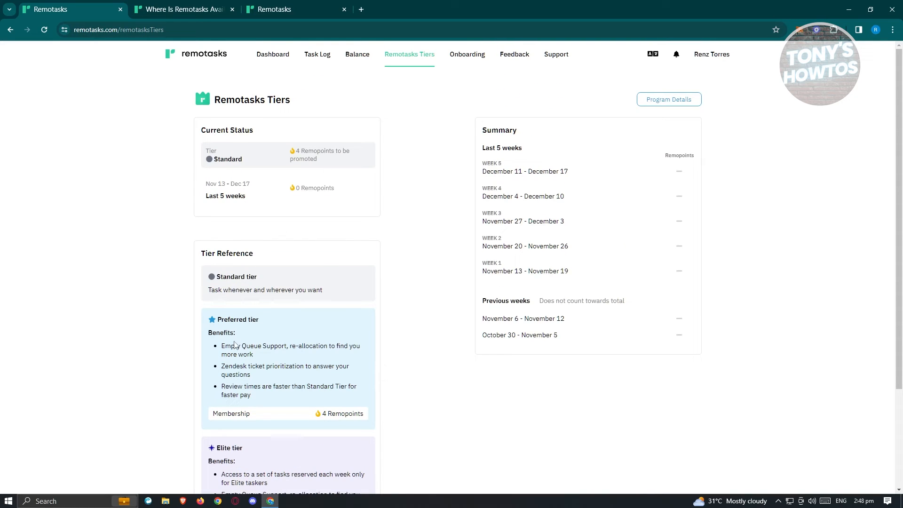
mouse_move(289, 333)
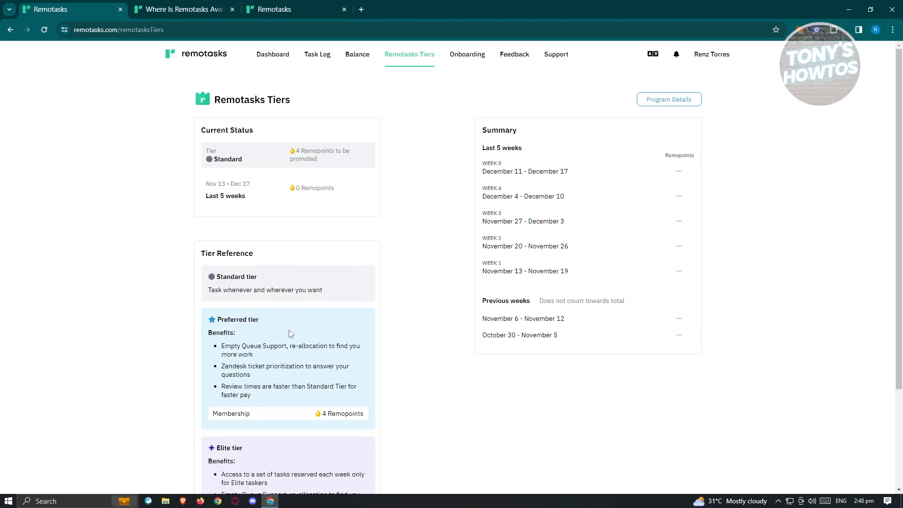
scroll(down, 3)
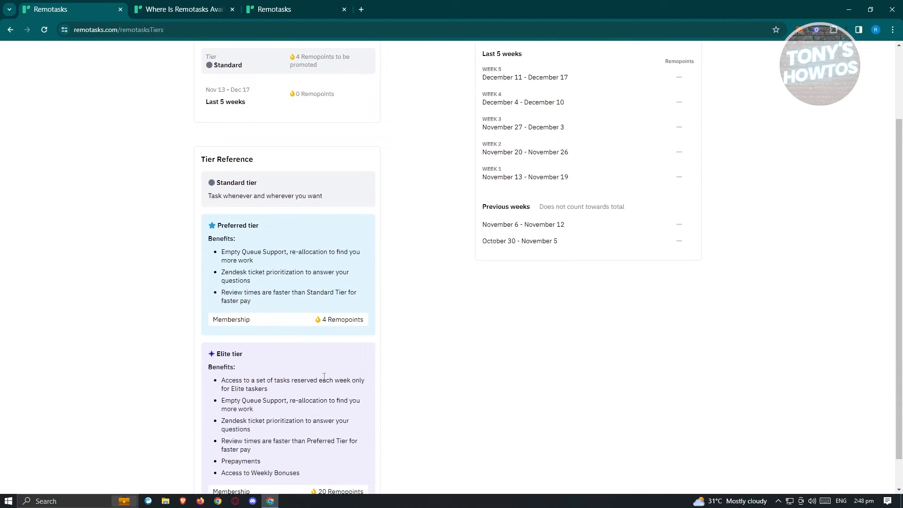
mouse_move(283, 291)
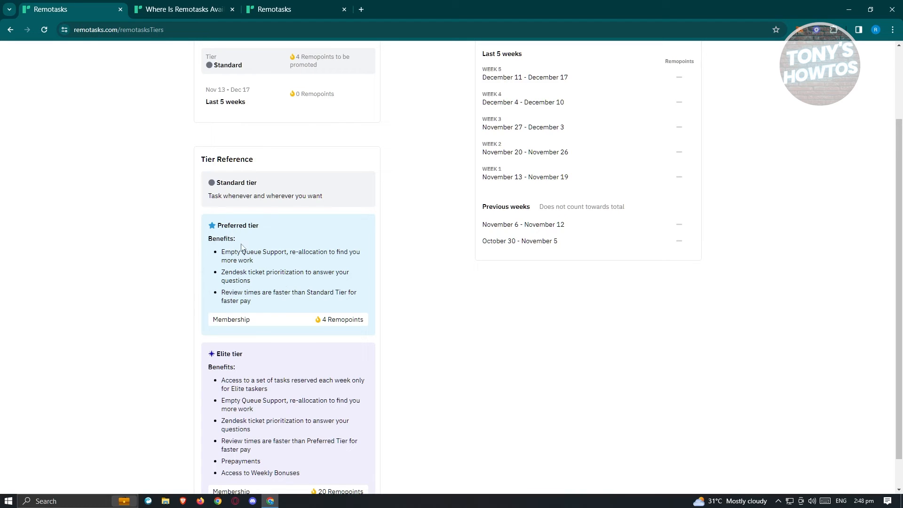
mouse_move(282, 301)
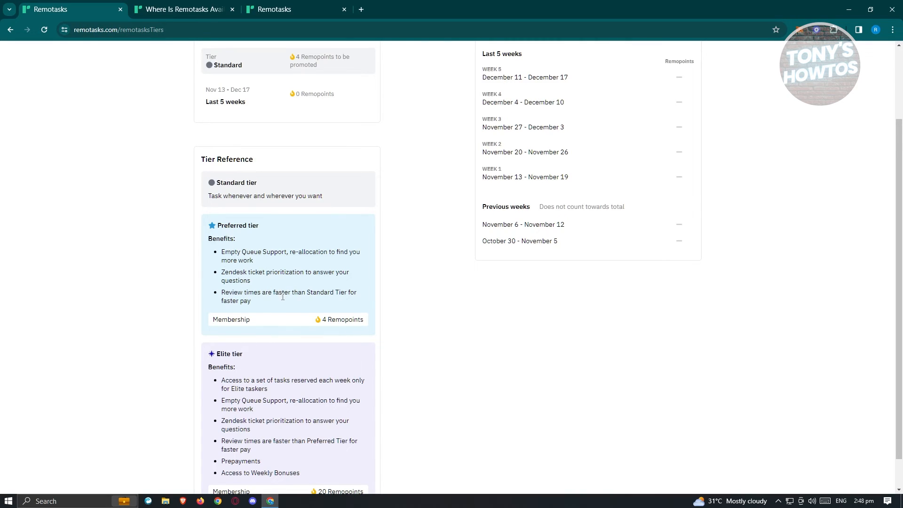
scroll(down, 3)
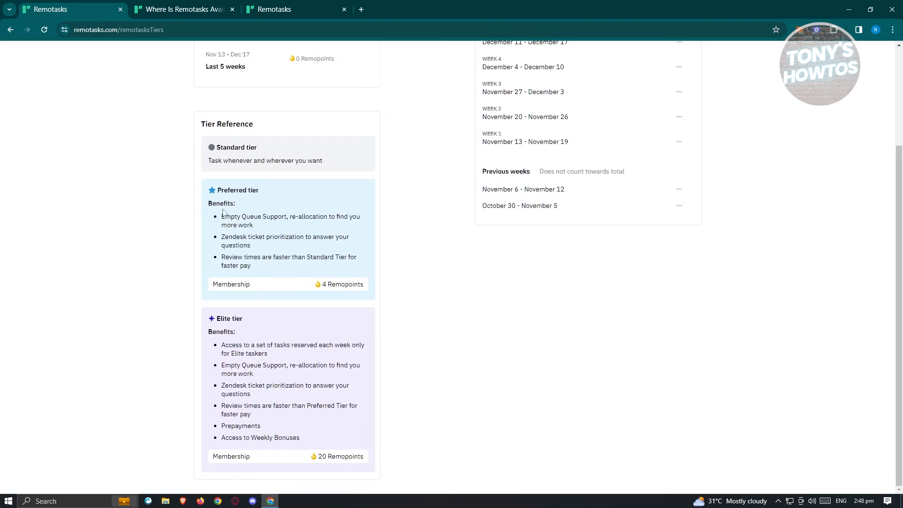
mouse_move(344, 250)
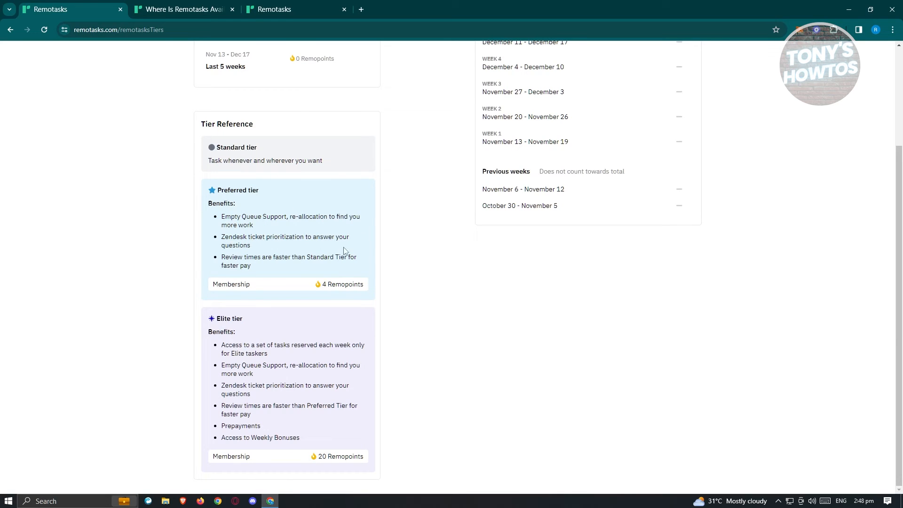
scroll(up, 3)
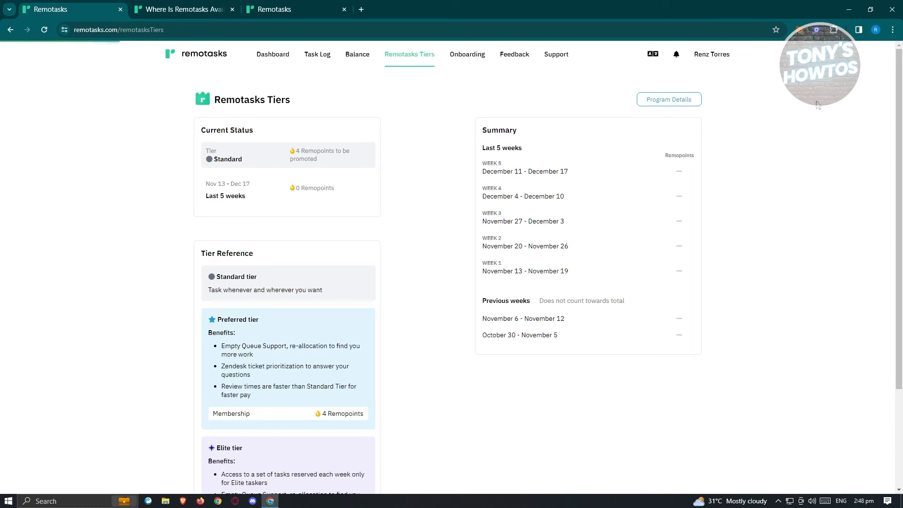
Open the Onboarding Center and scroll through Image Annotation projects to the certification exams
click(466, 55)
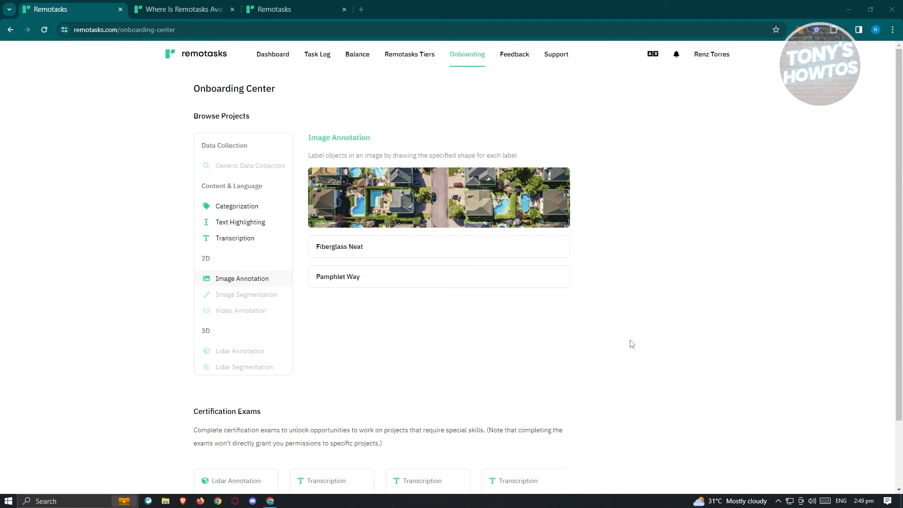
mouse_move(591, 208)
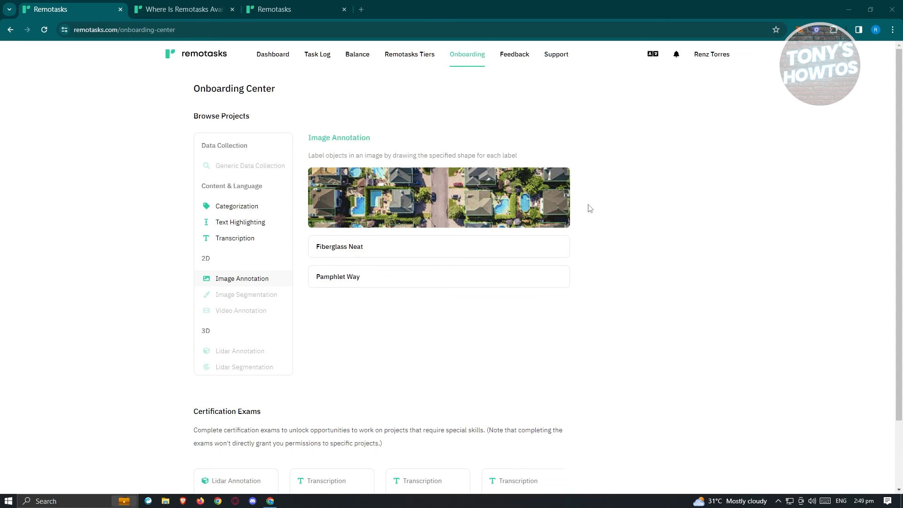
scroll(down, 3)
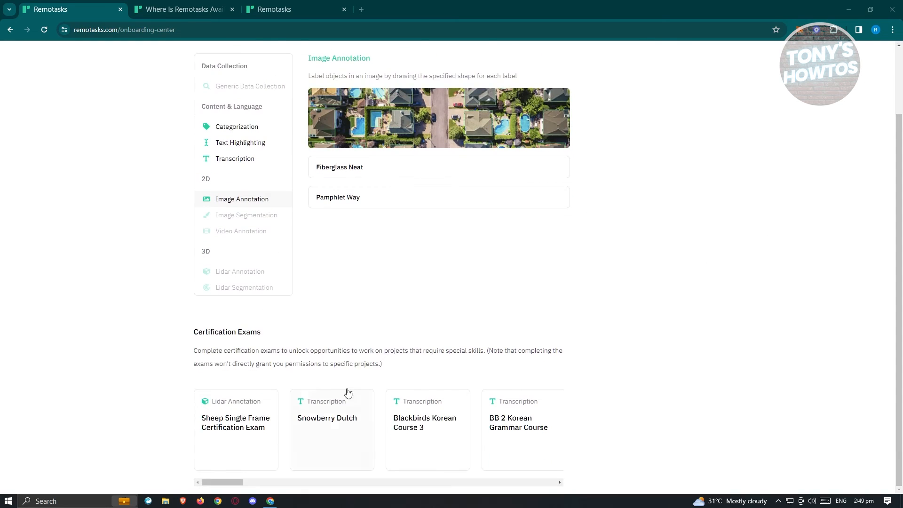
mouse_move(222, 328)
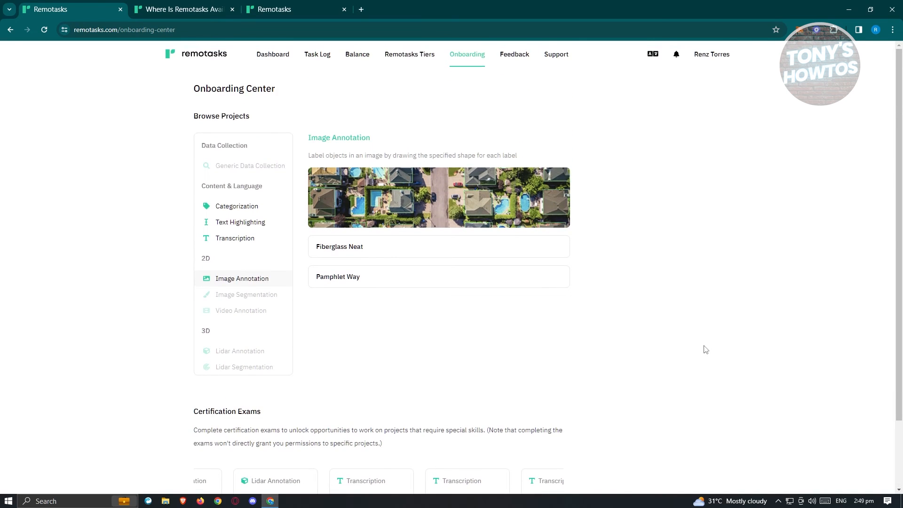
mouse_move(564, 56)
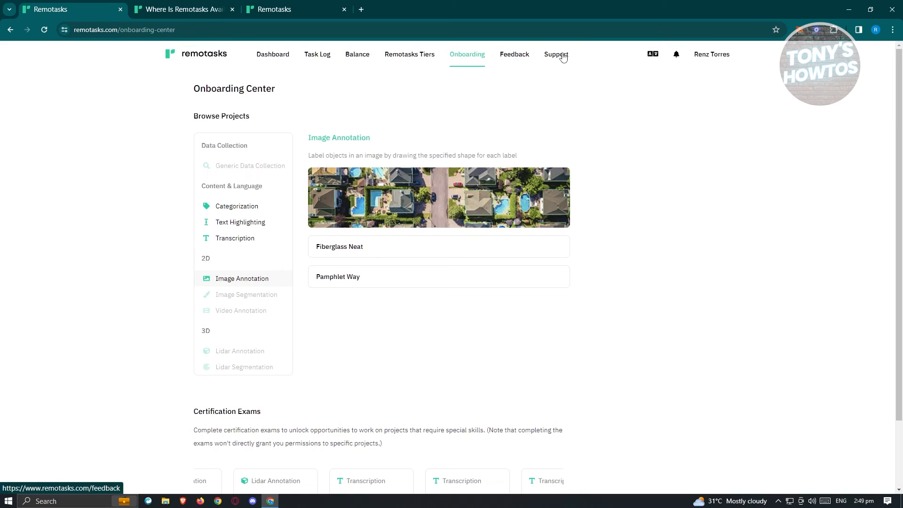
mouse_move(726, 59)
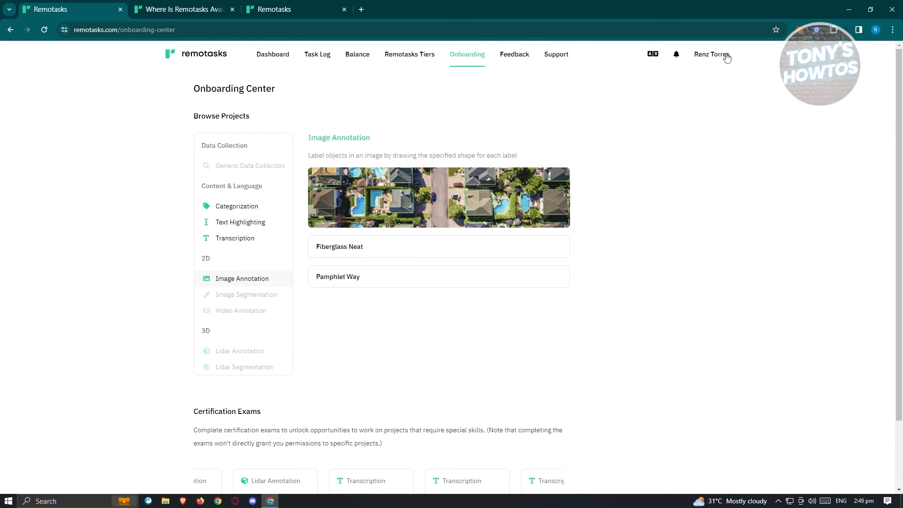
Show the account menu from the profile name, dismiss it, and navigate to Dashboard
click(711, 55)
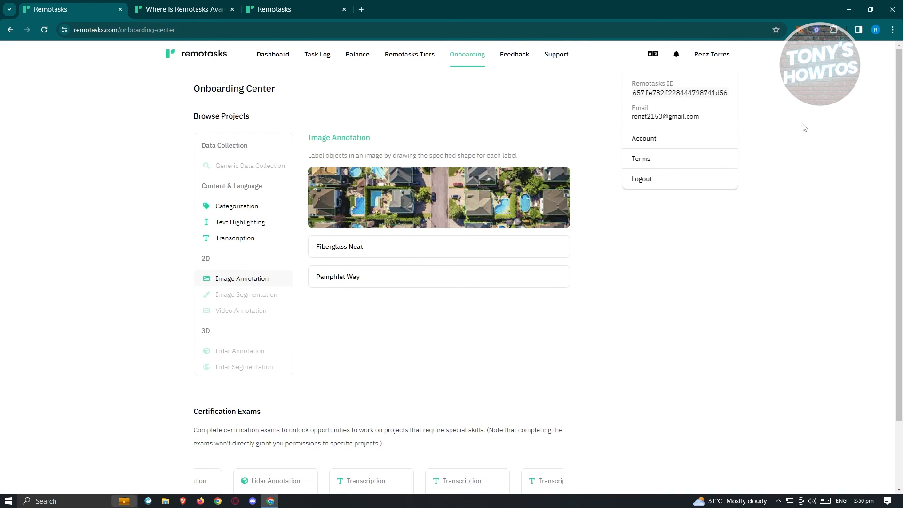
mouse_move(635, 171)
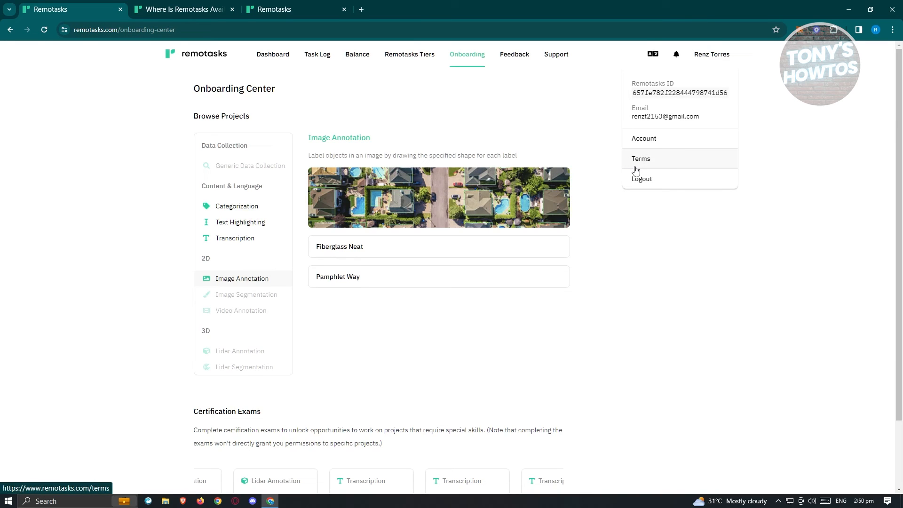
mouse_move(597, 158)
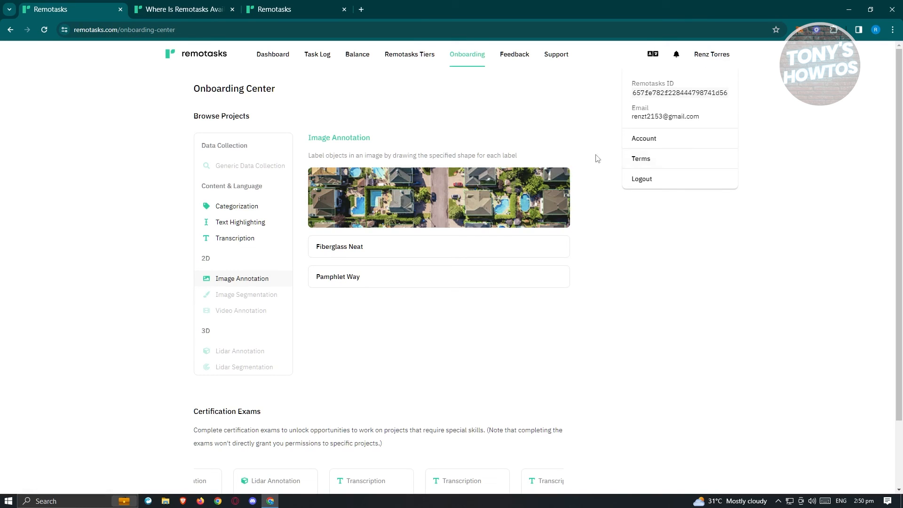
mouse_move(641, 182)
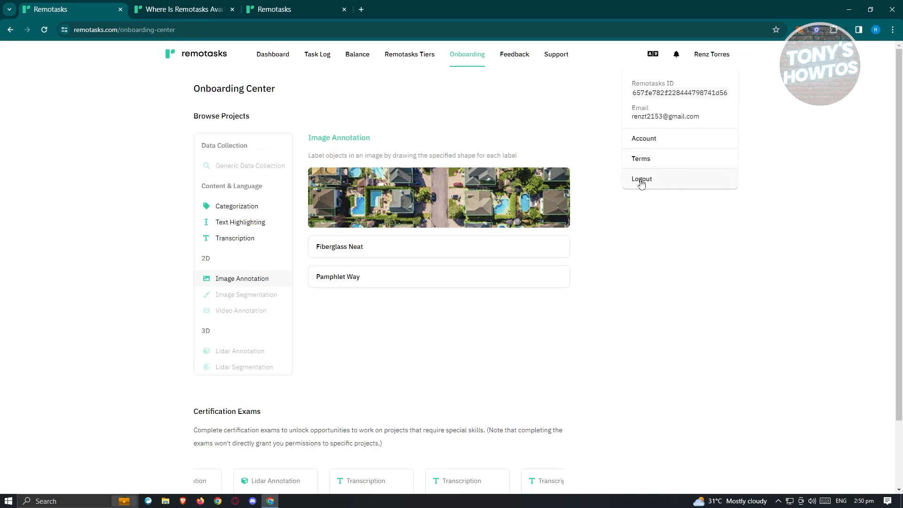
mouse_move(667, 185)
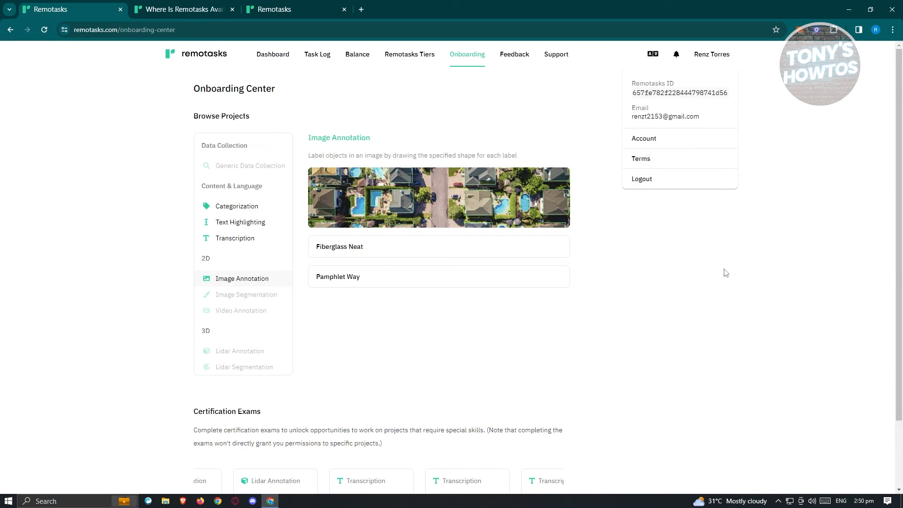
click(420, 72)
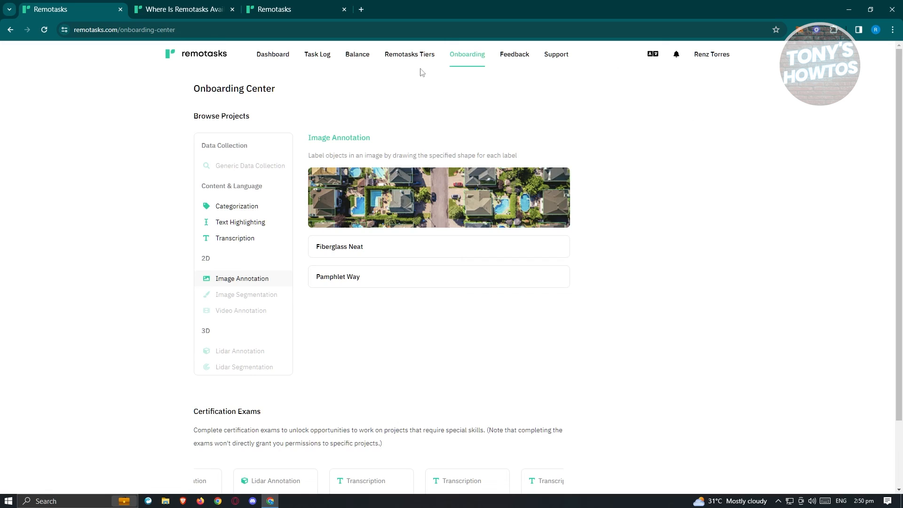
click(272, 55)
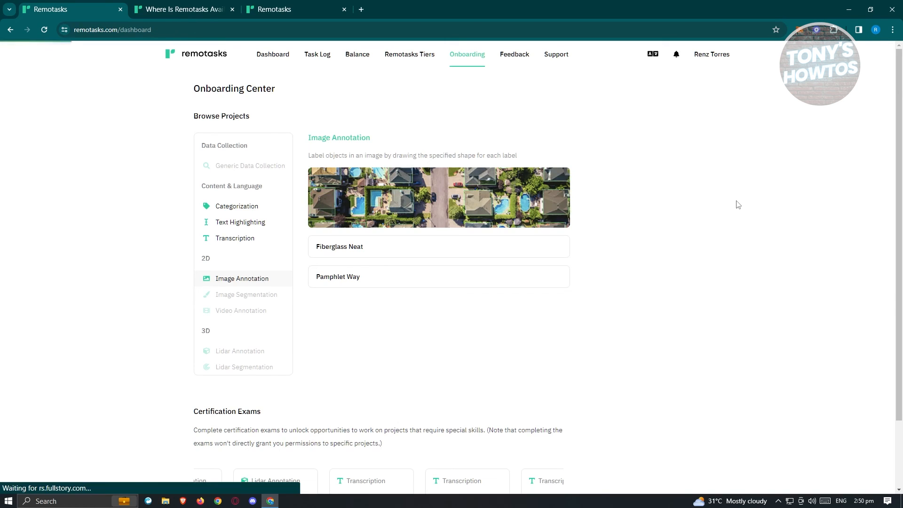
Reload the dashboard showing the welcome message, progress tracker, status and pay summary
click(272, 54)
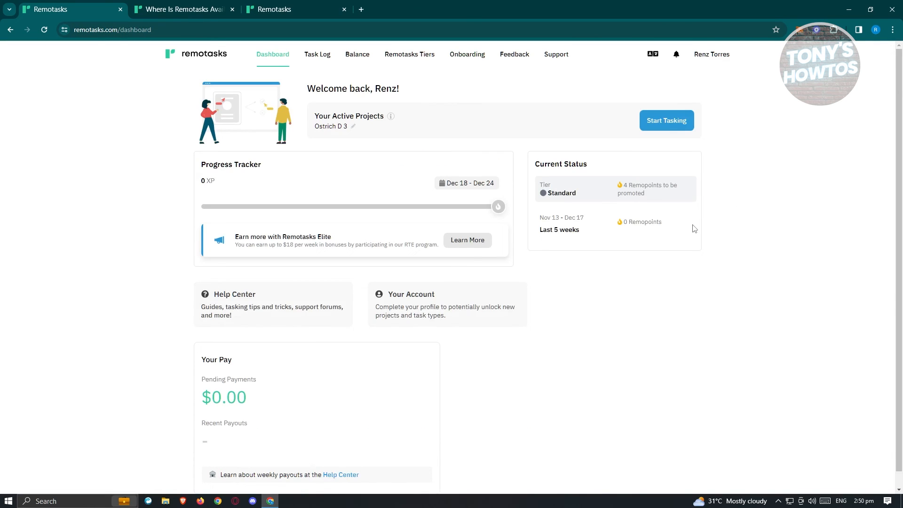
mouse_move(771, 222)
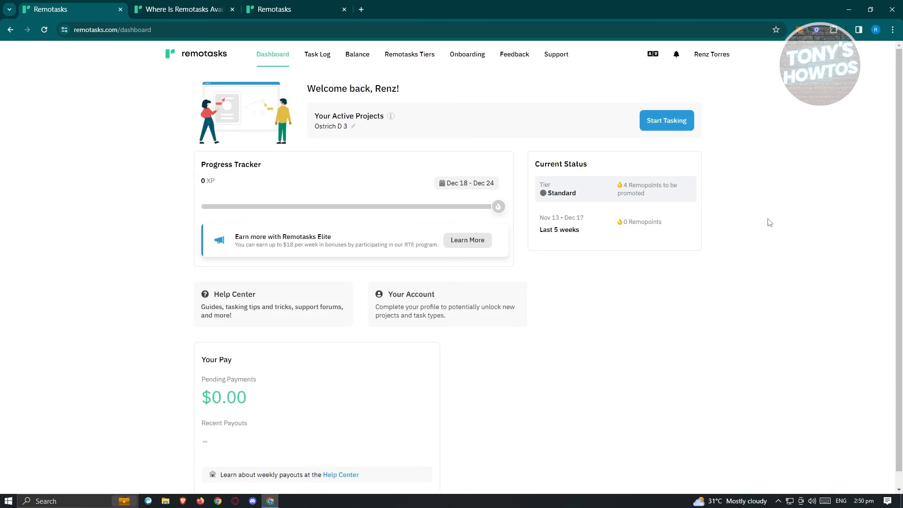
mouse_move(759, 219)
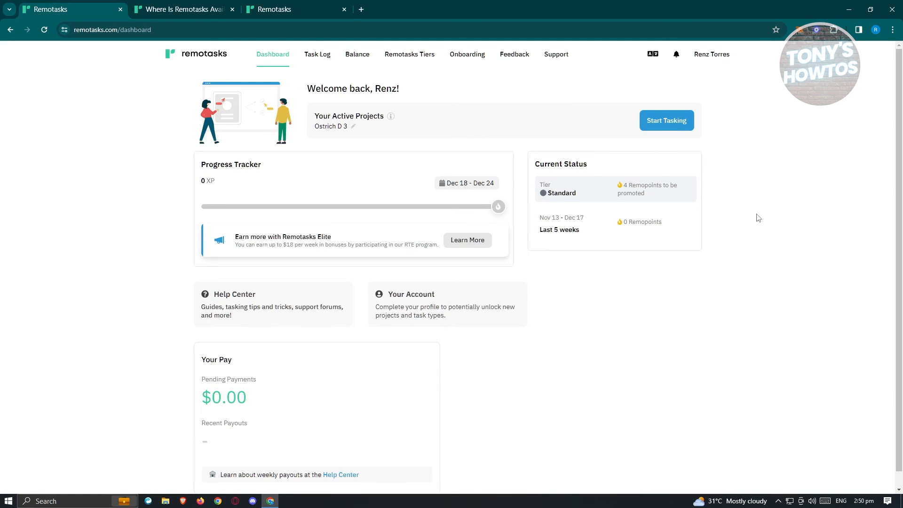